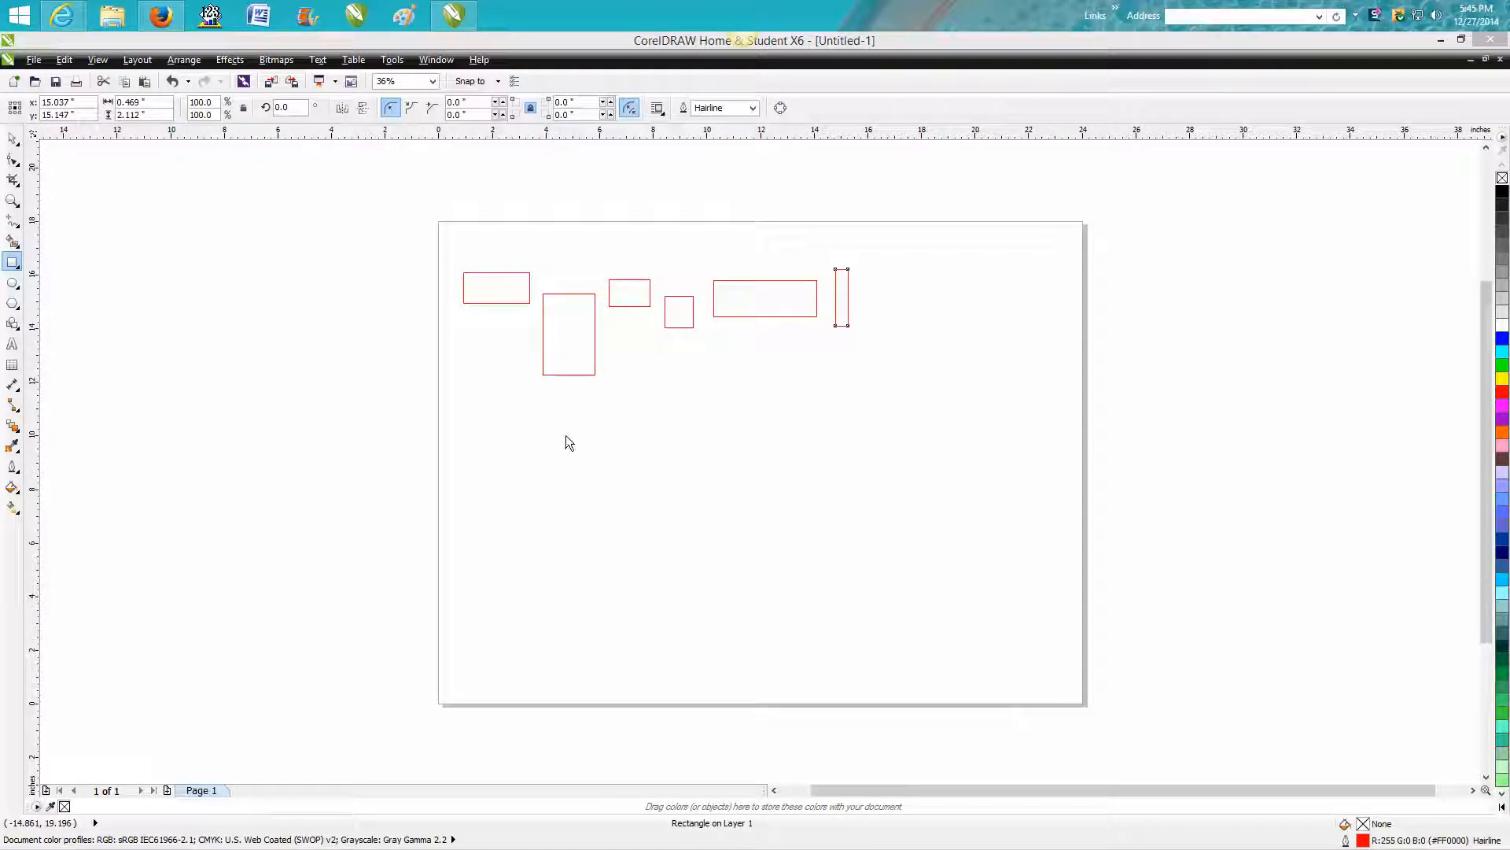
mouse_move(494, 286)
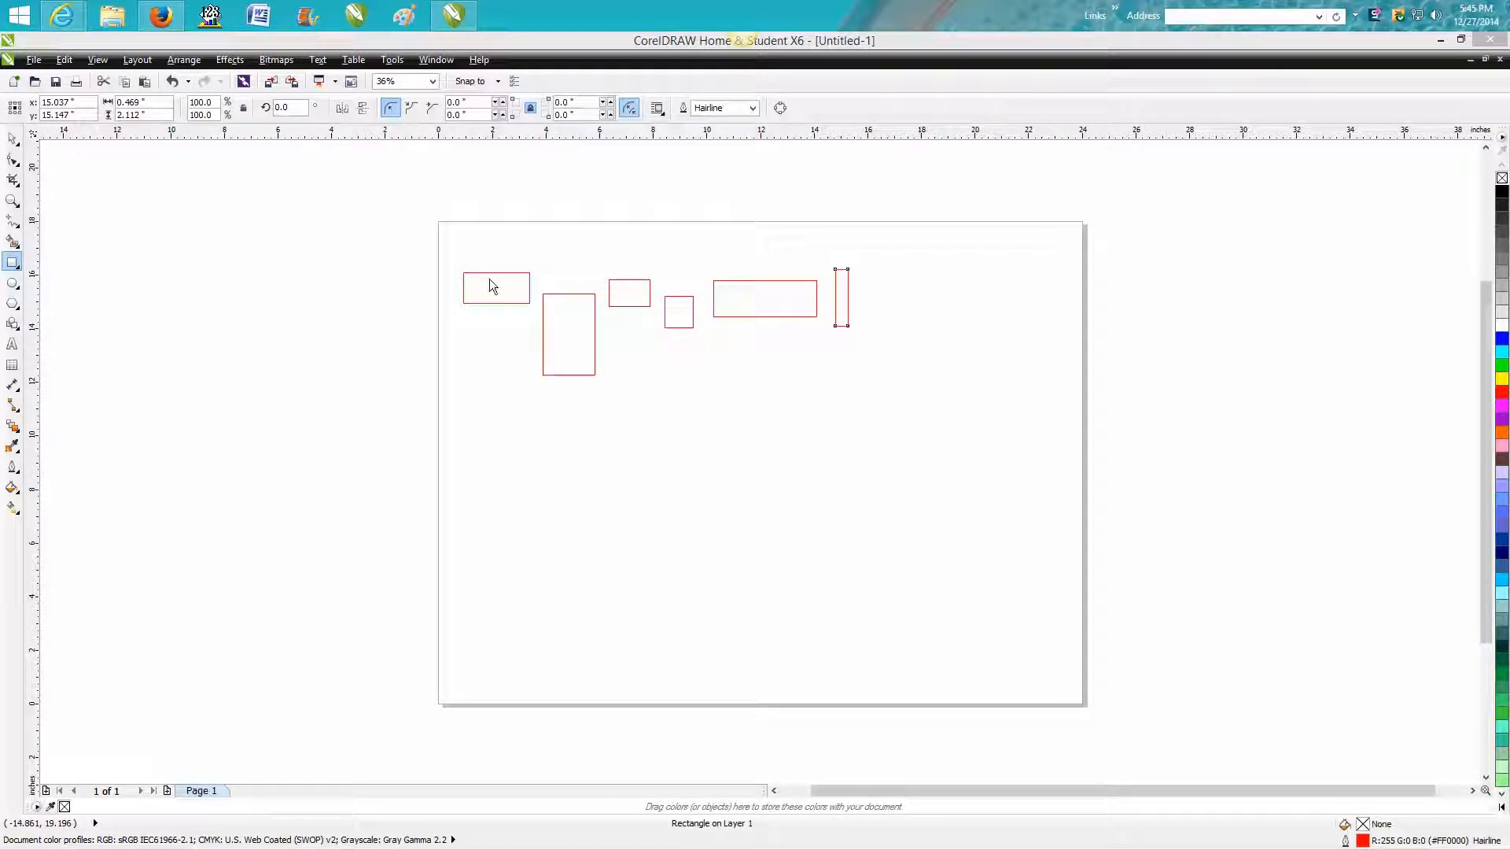
mouse_move(509, 277)
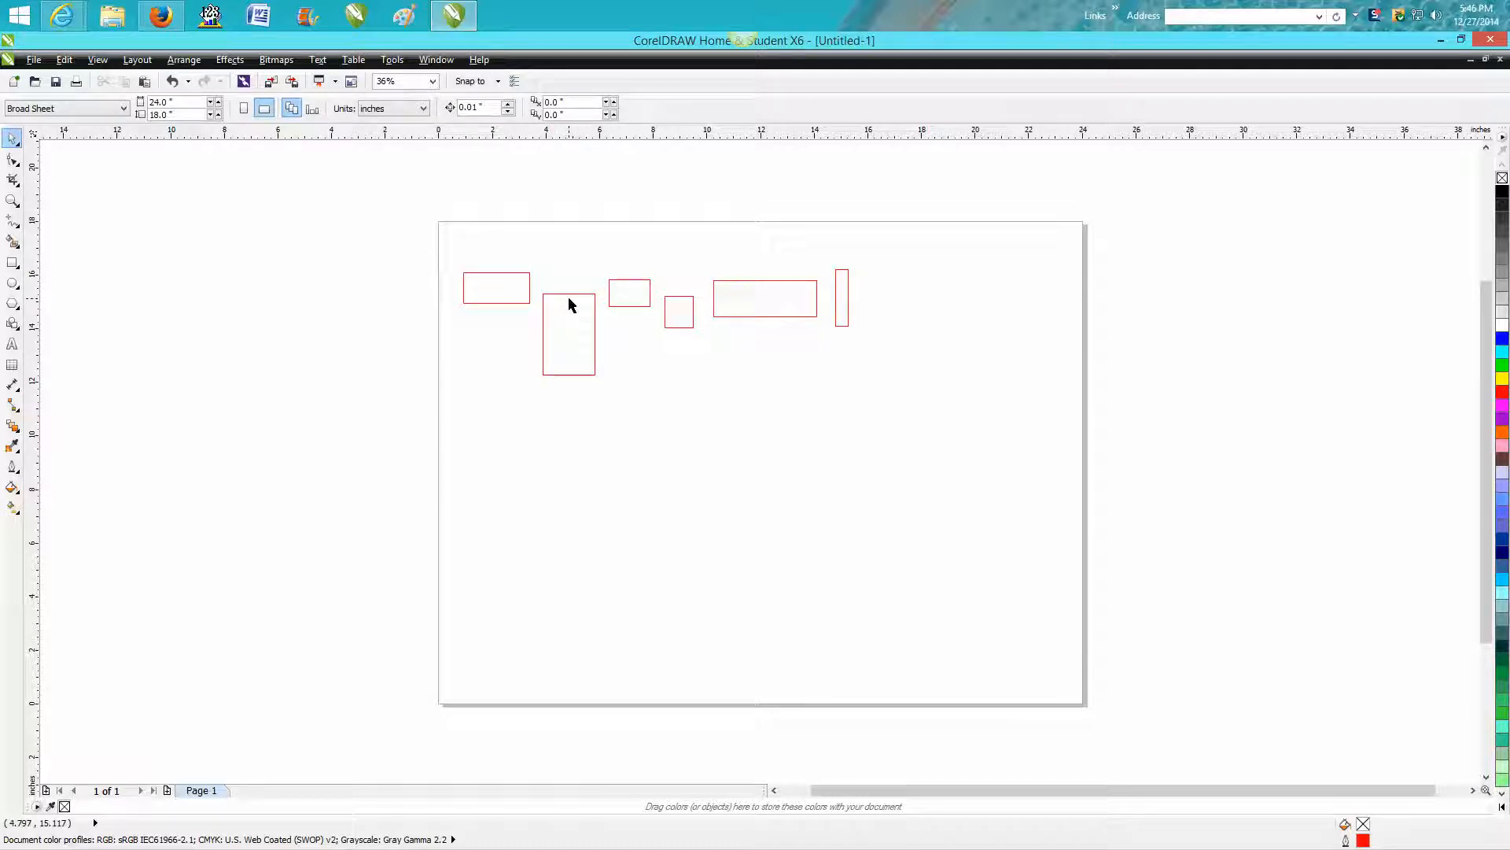
Move the tall rectangle up so its top is level with the other rectangles
click(568, 333)
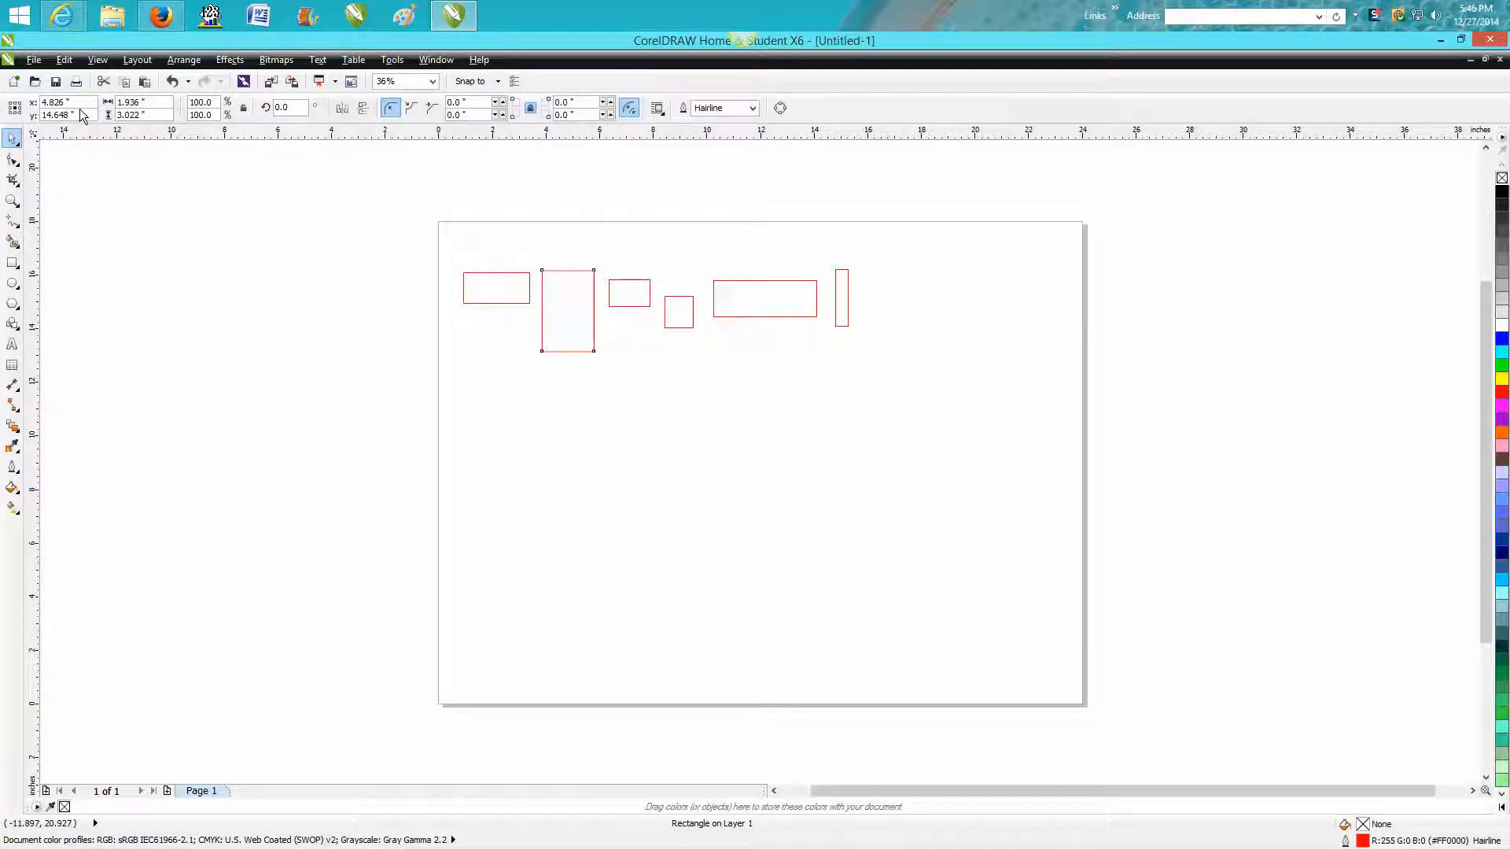
mouse_move(540, 317)
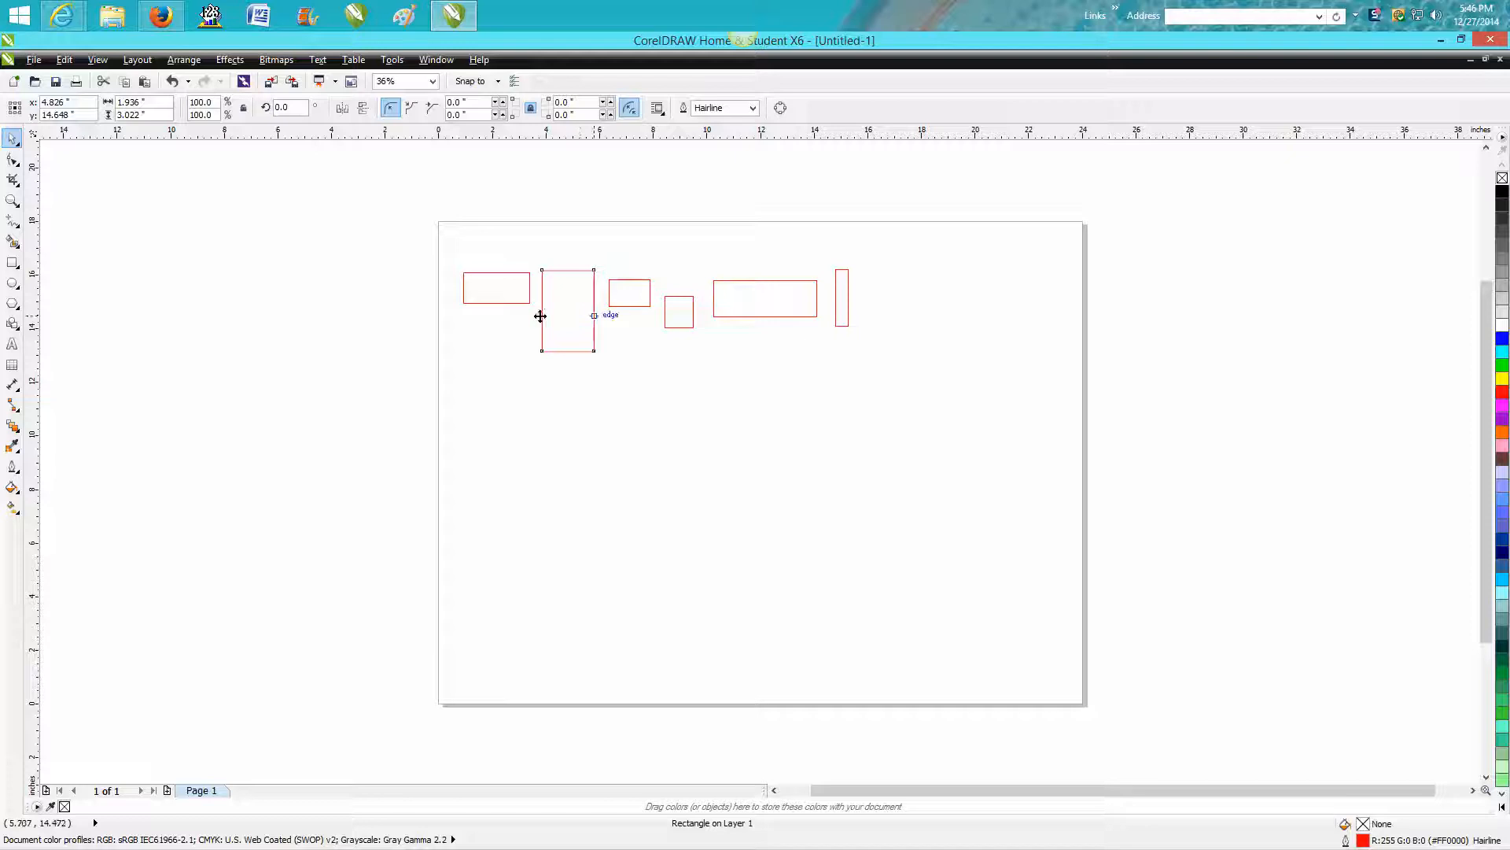
Marquee-select all six rectangles so they can be aligned to a common top edge
drag(436, 227, 958, 409)
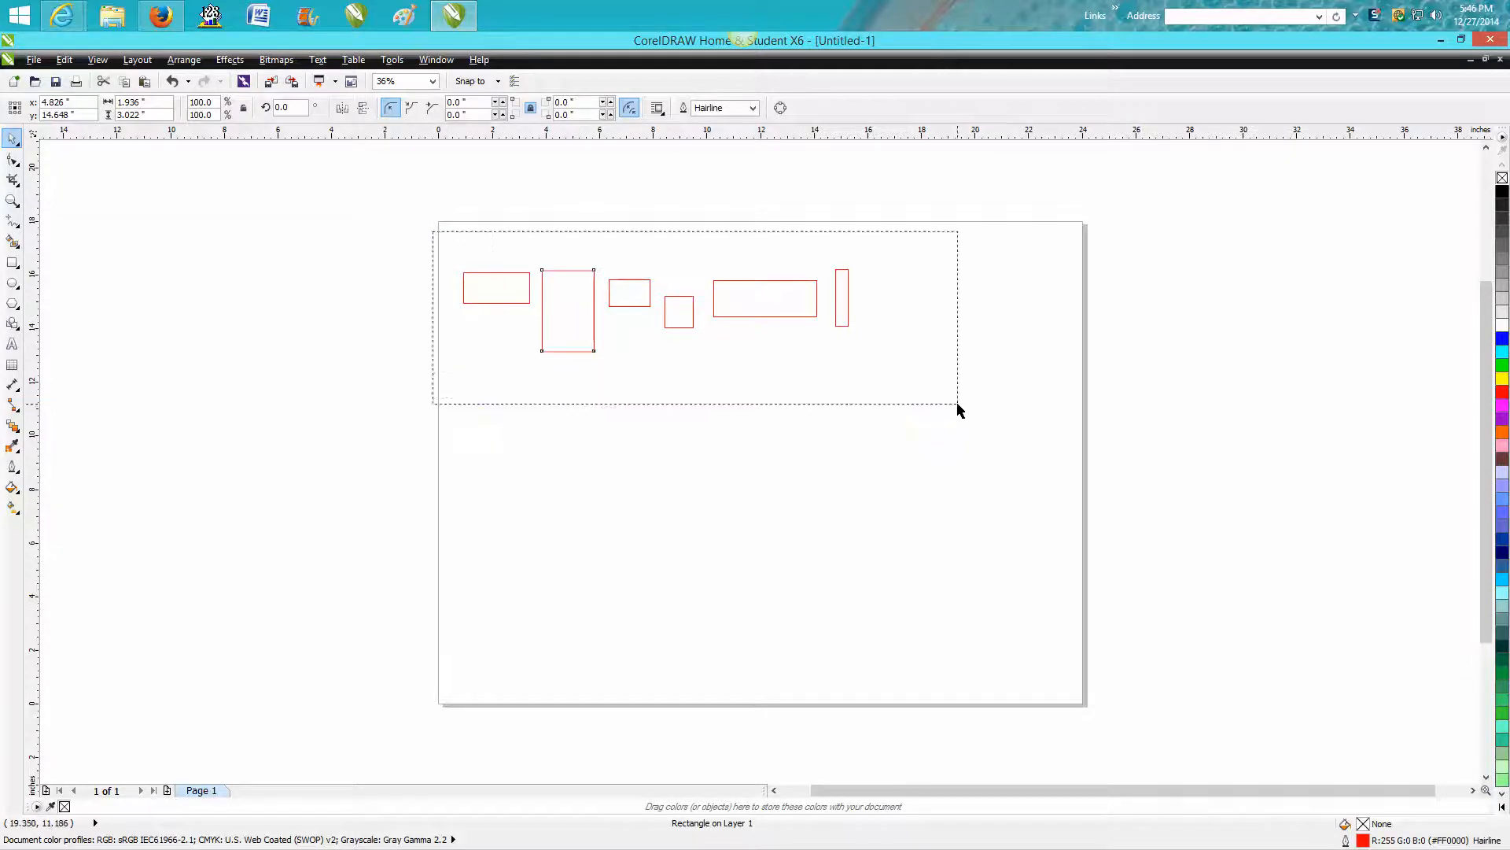
drag(958, 409, 394, 227)
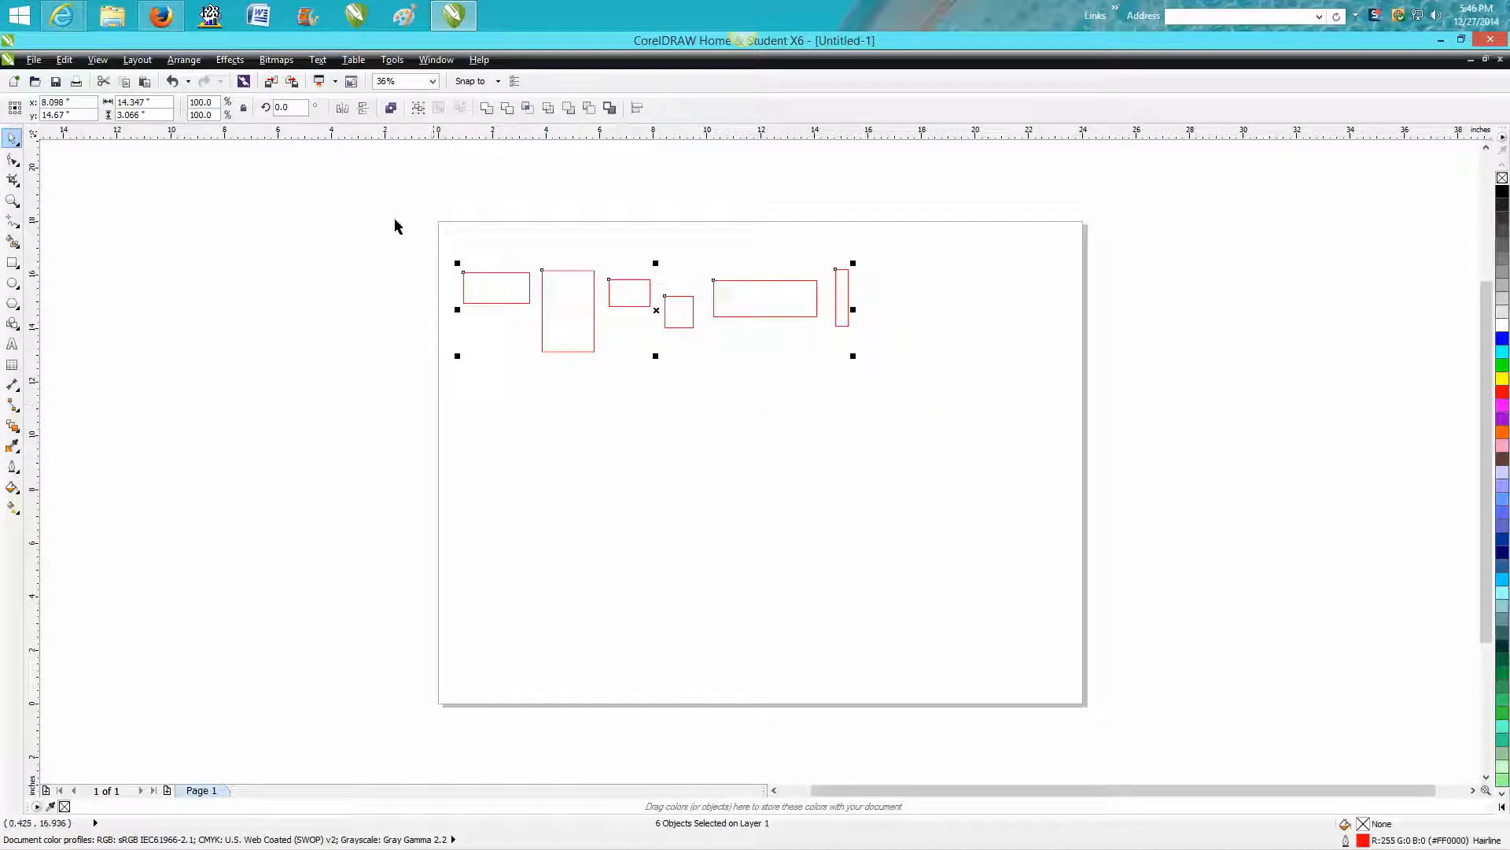
mouse_move(394, 224)
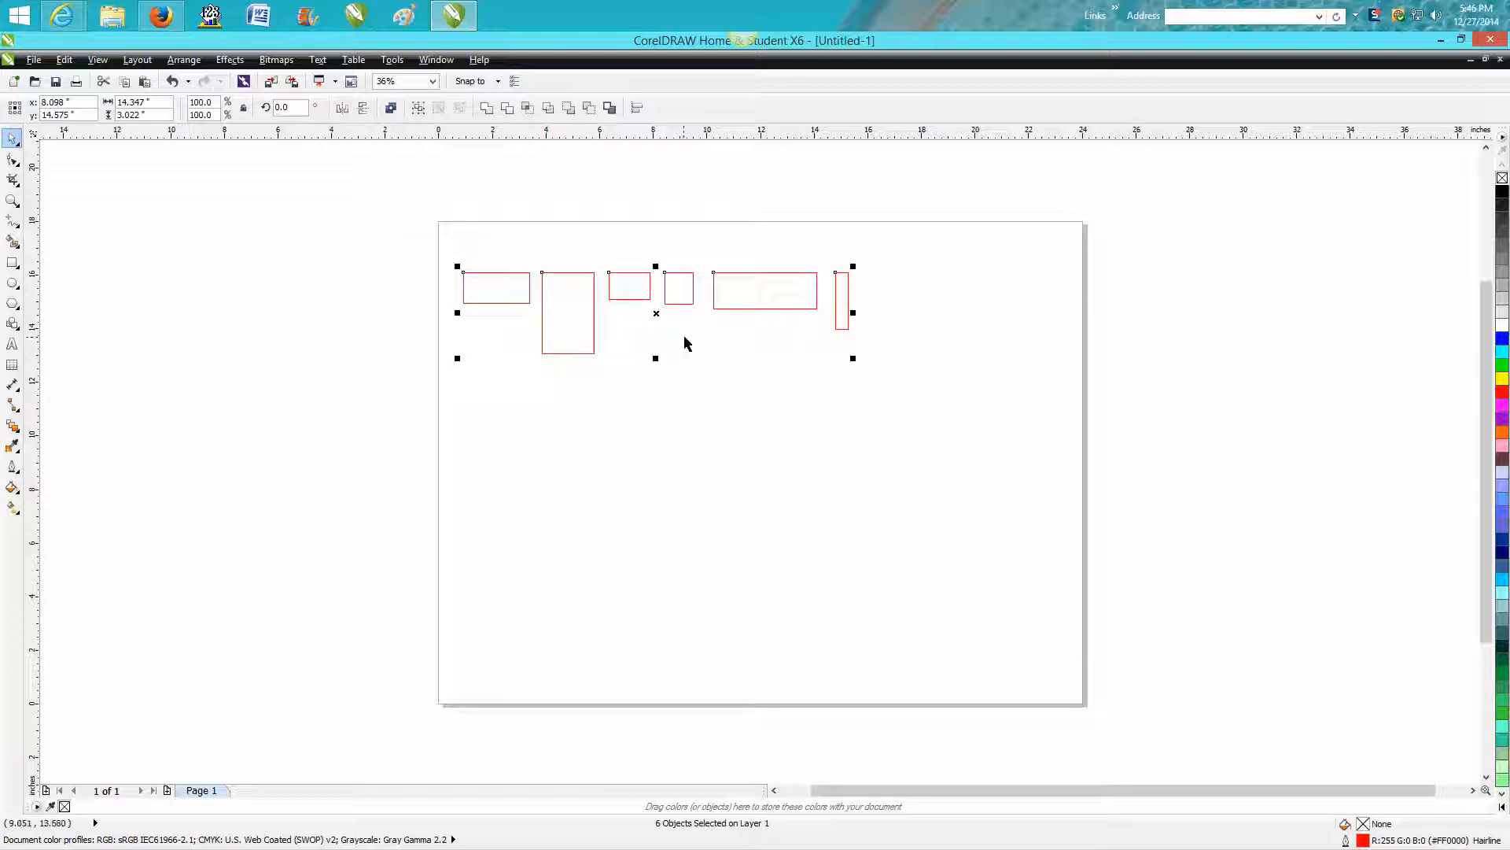
mouse_move(689, 358)
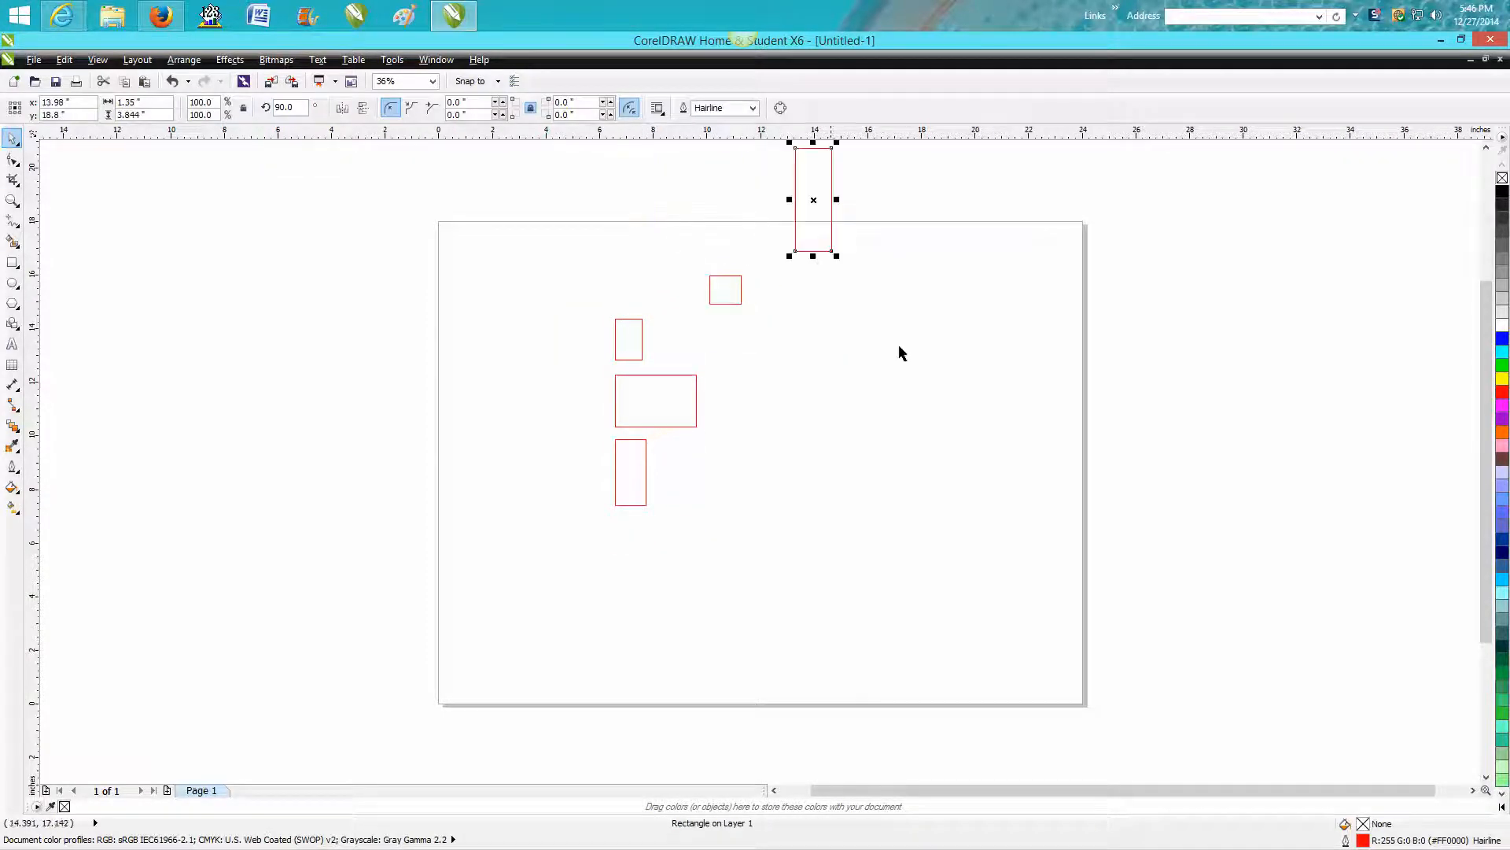
Scroll the page while the rectangles are stacked in a left-aligned column
scroll(down, 3)
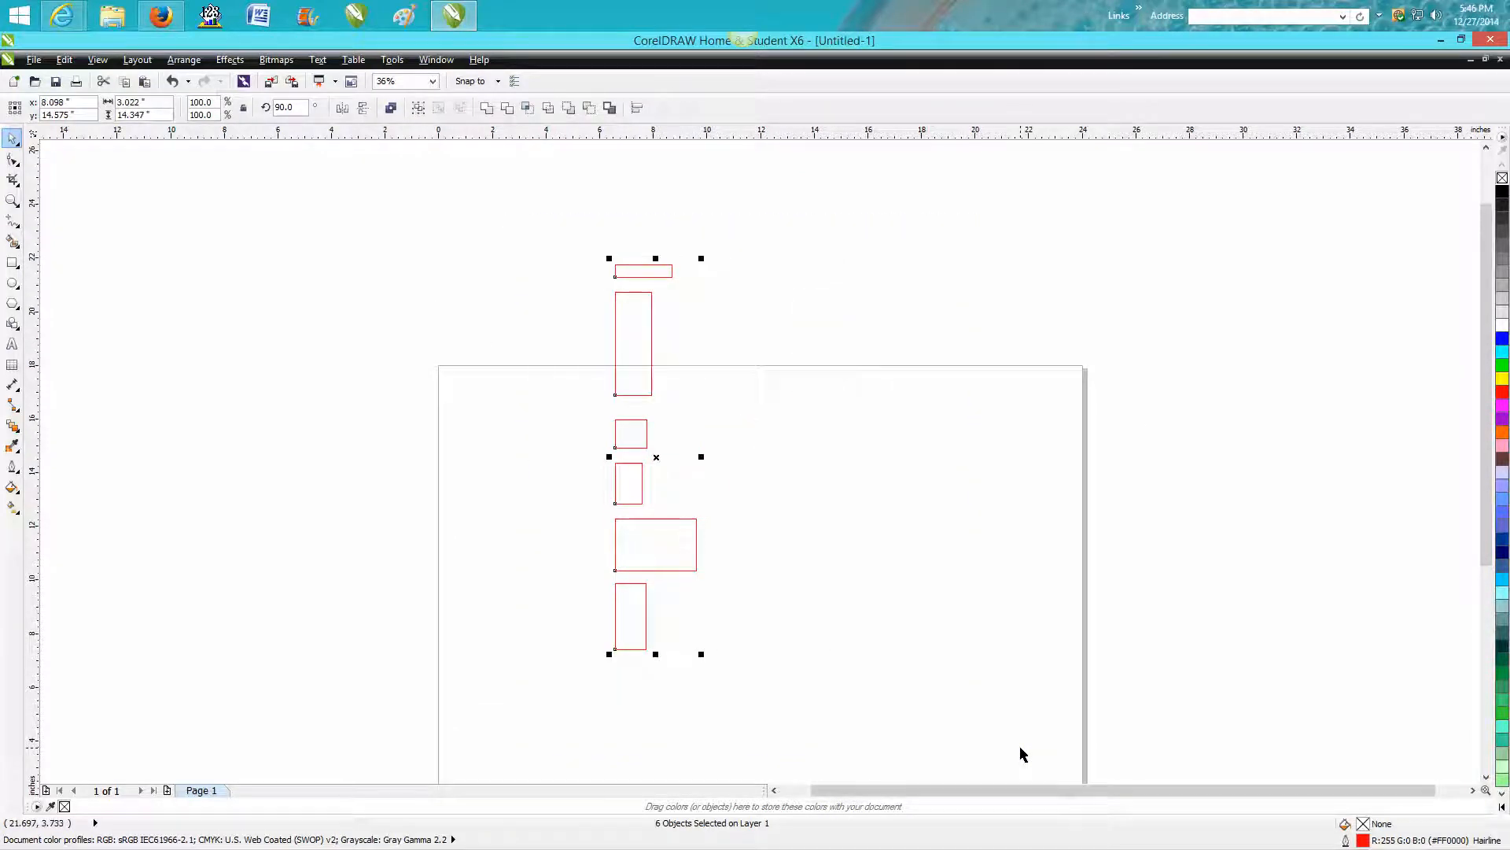
mouse_move(686, 461)
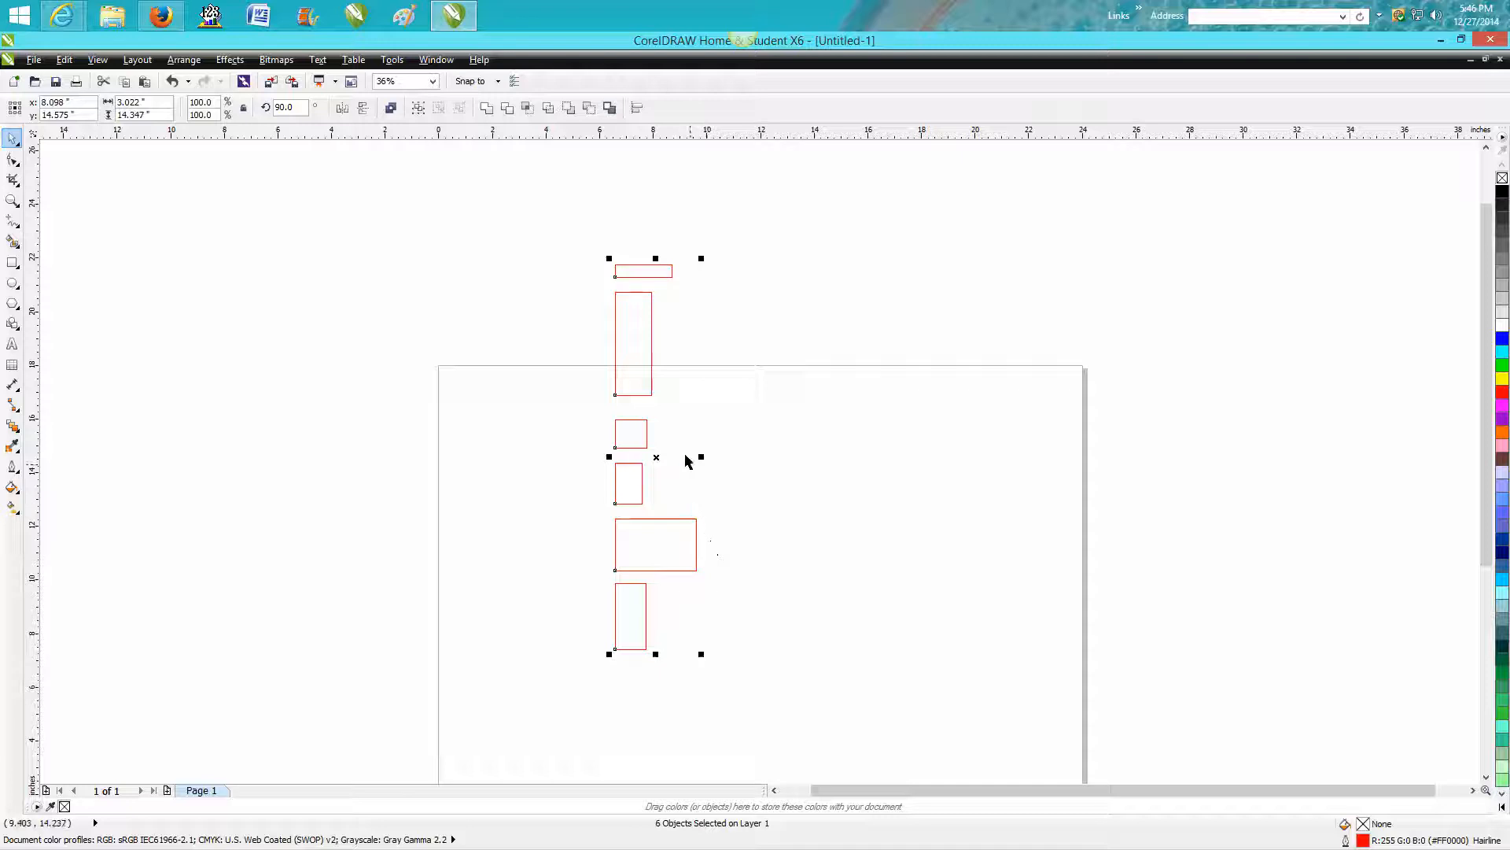
mouse_move(649, 359)
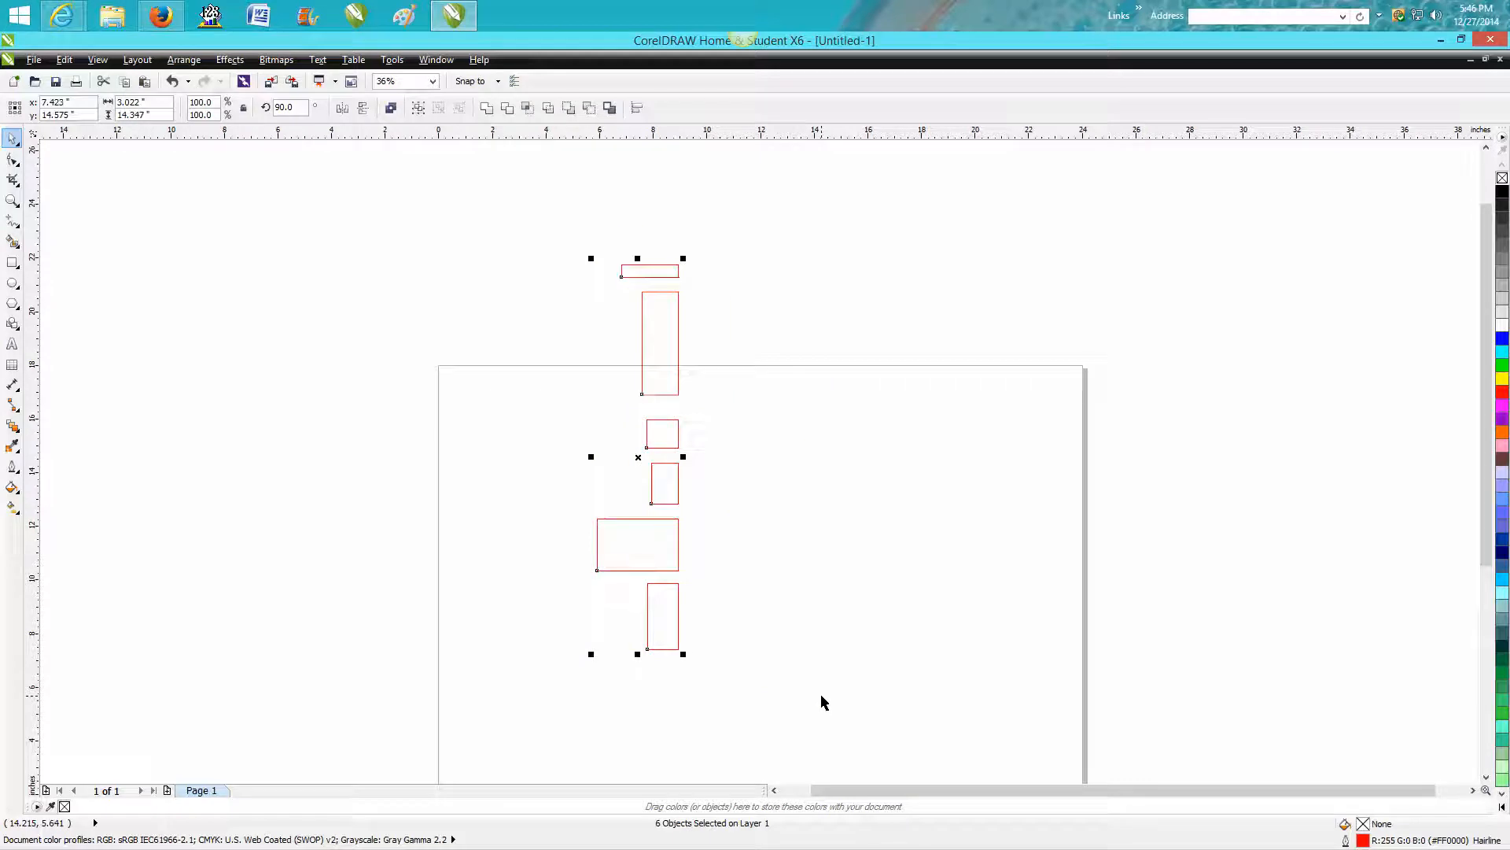
mouse_move(374, 157)
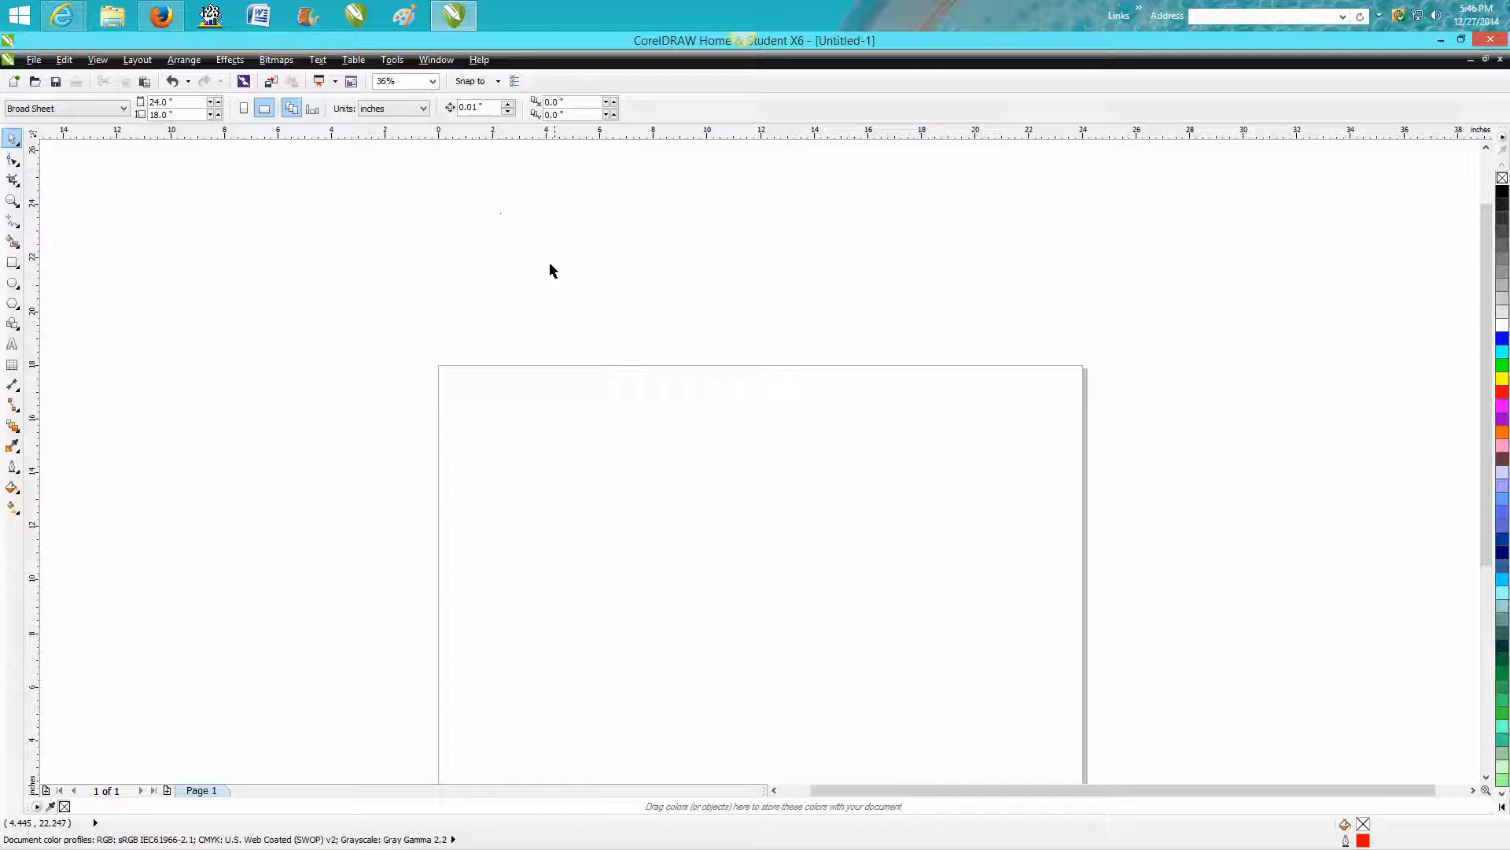
Draw a circle with the Ellipse tool, duplicate it into a row of six, and place the row on the page
click(13, 281)
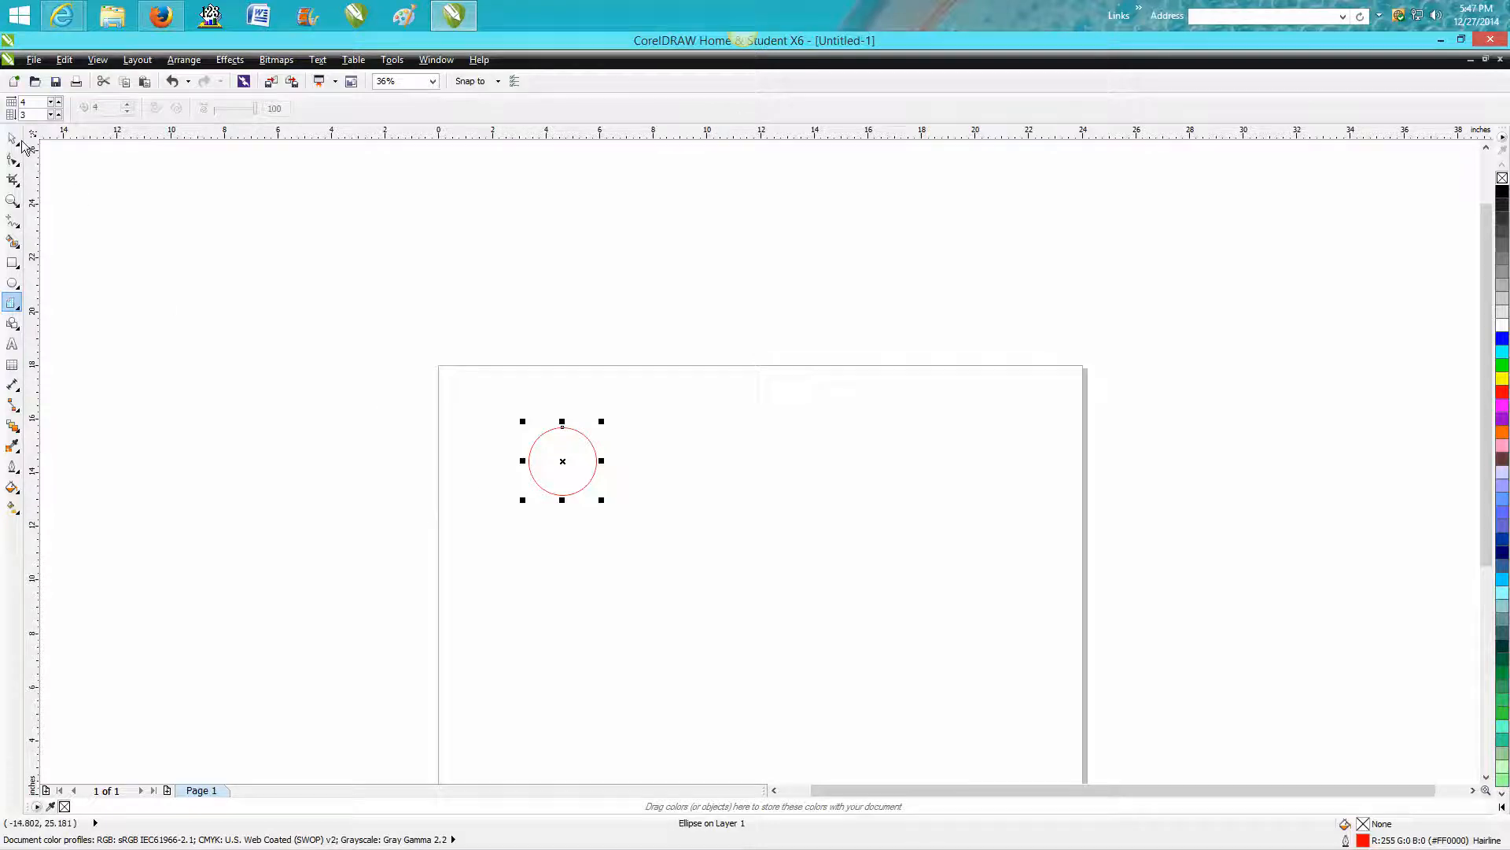
drag(564, 461, 634, 461)
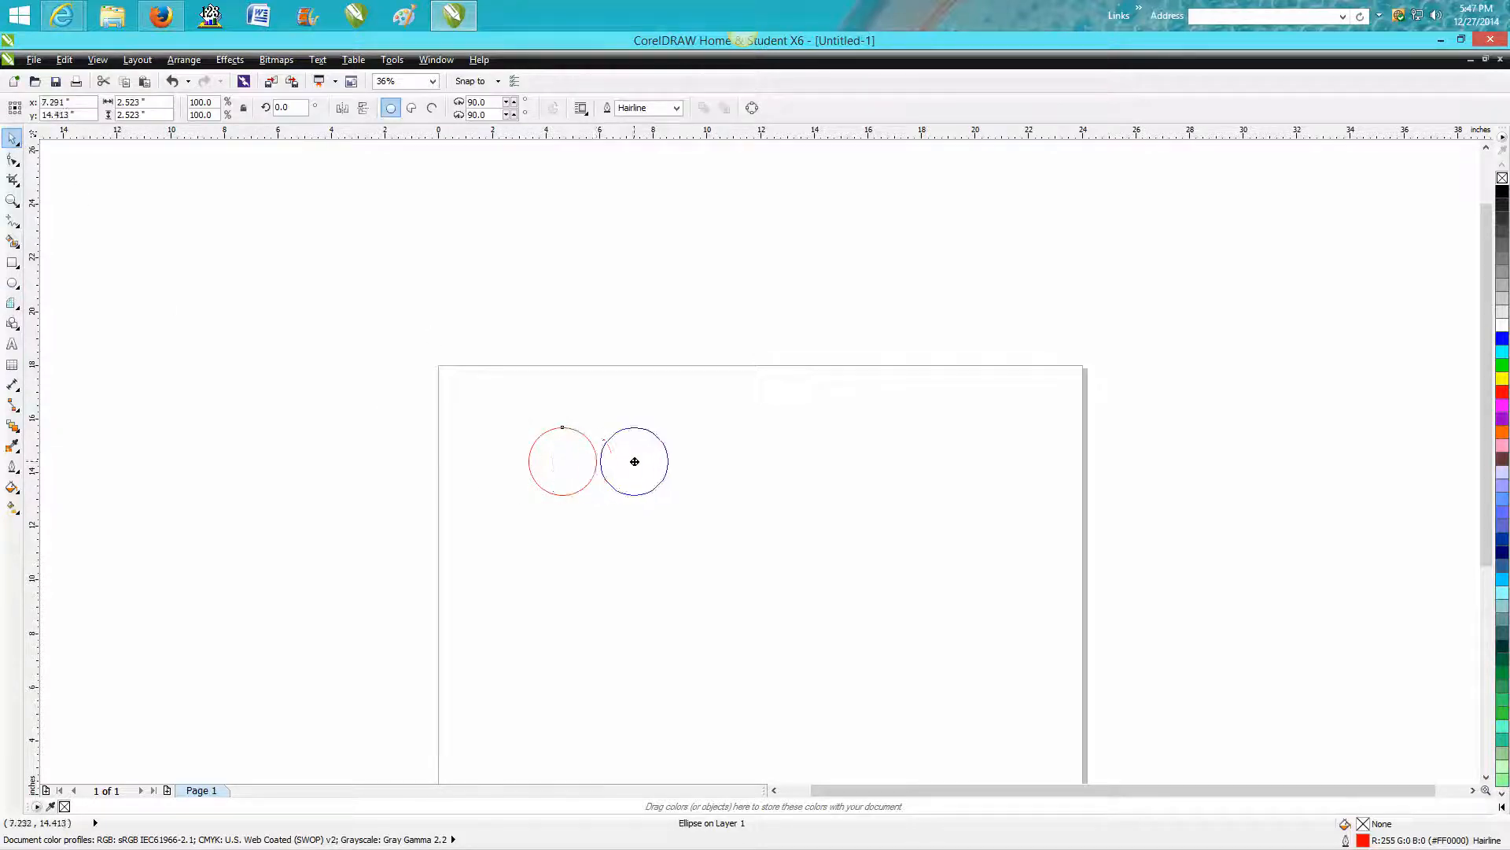
drag(634, 461, 659, 468)
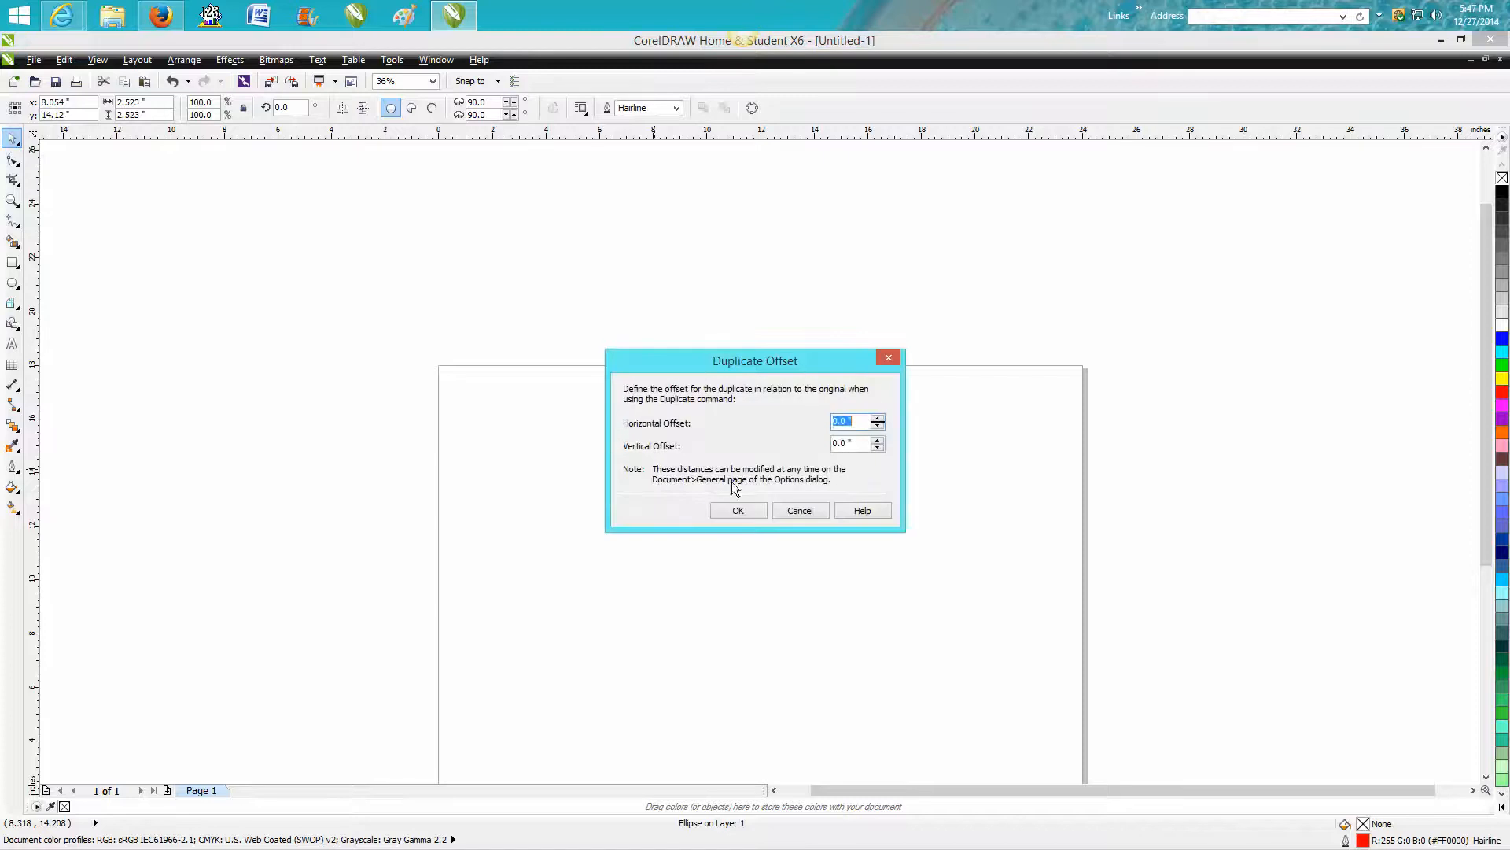
click(738, 510)
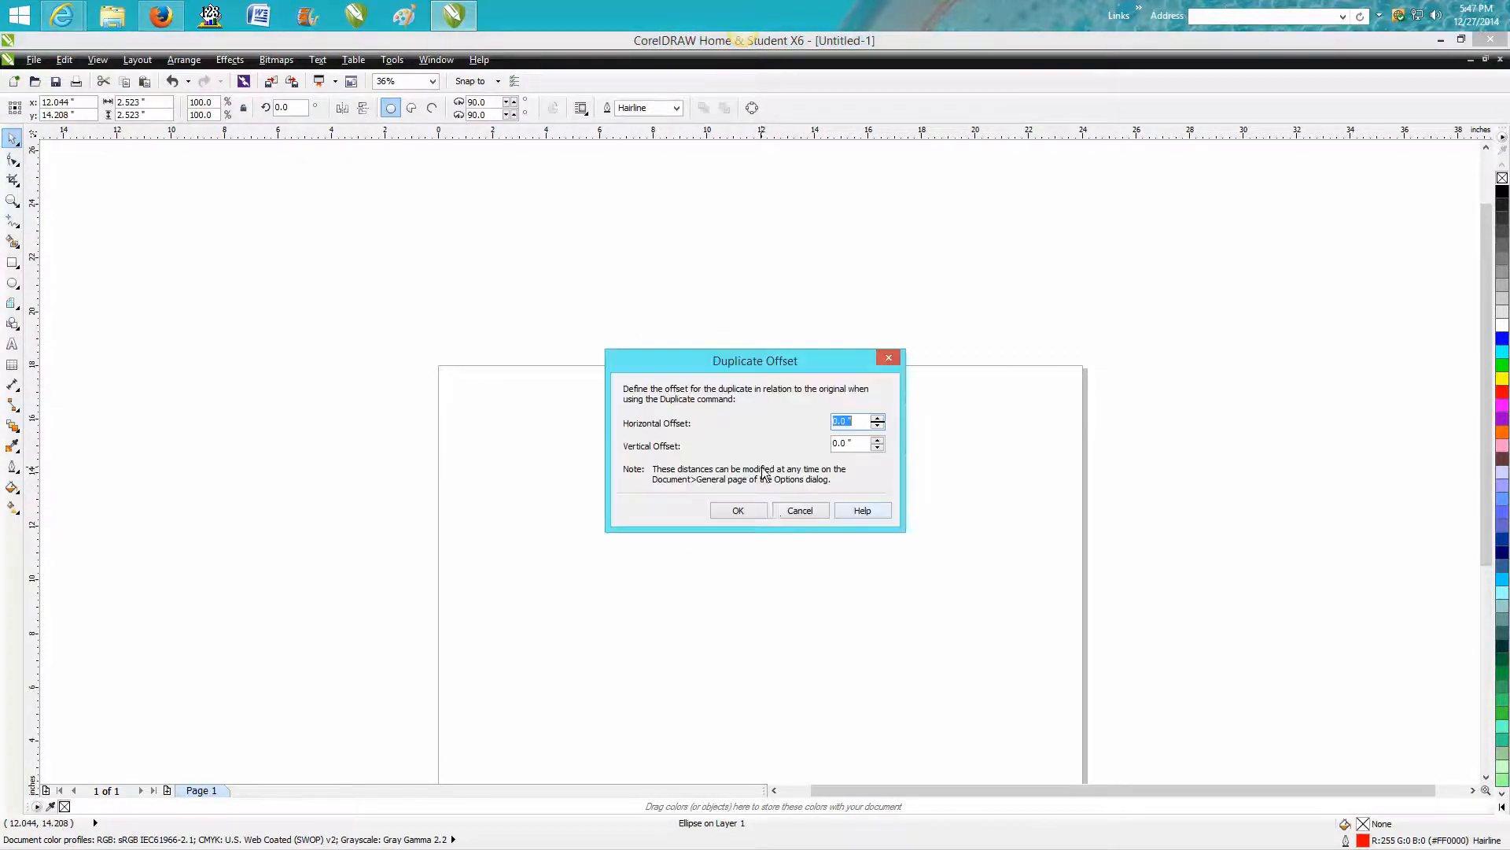
click(738, 510)
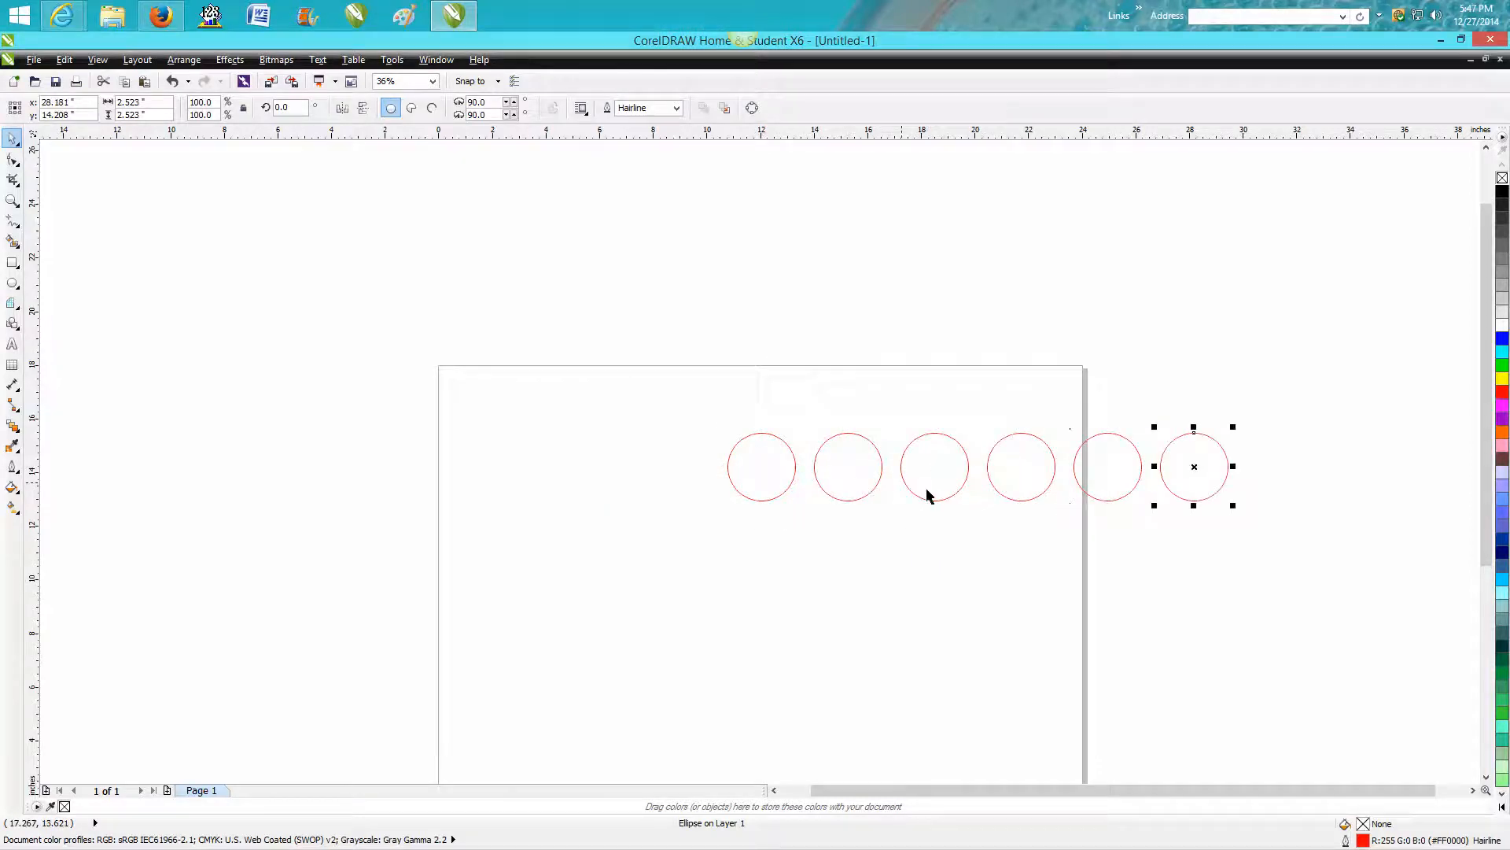
mouse_move(727, 406)
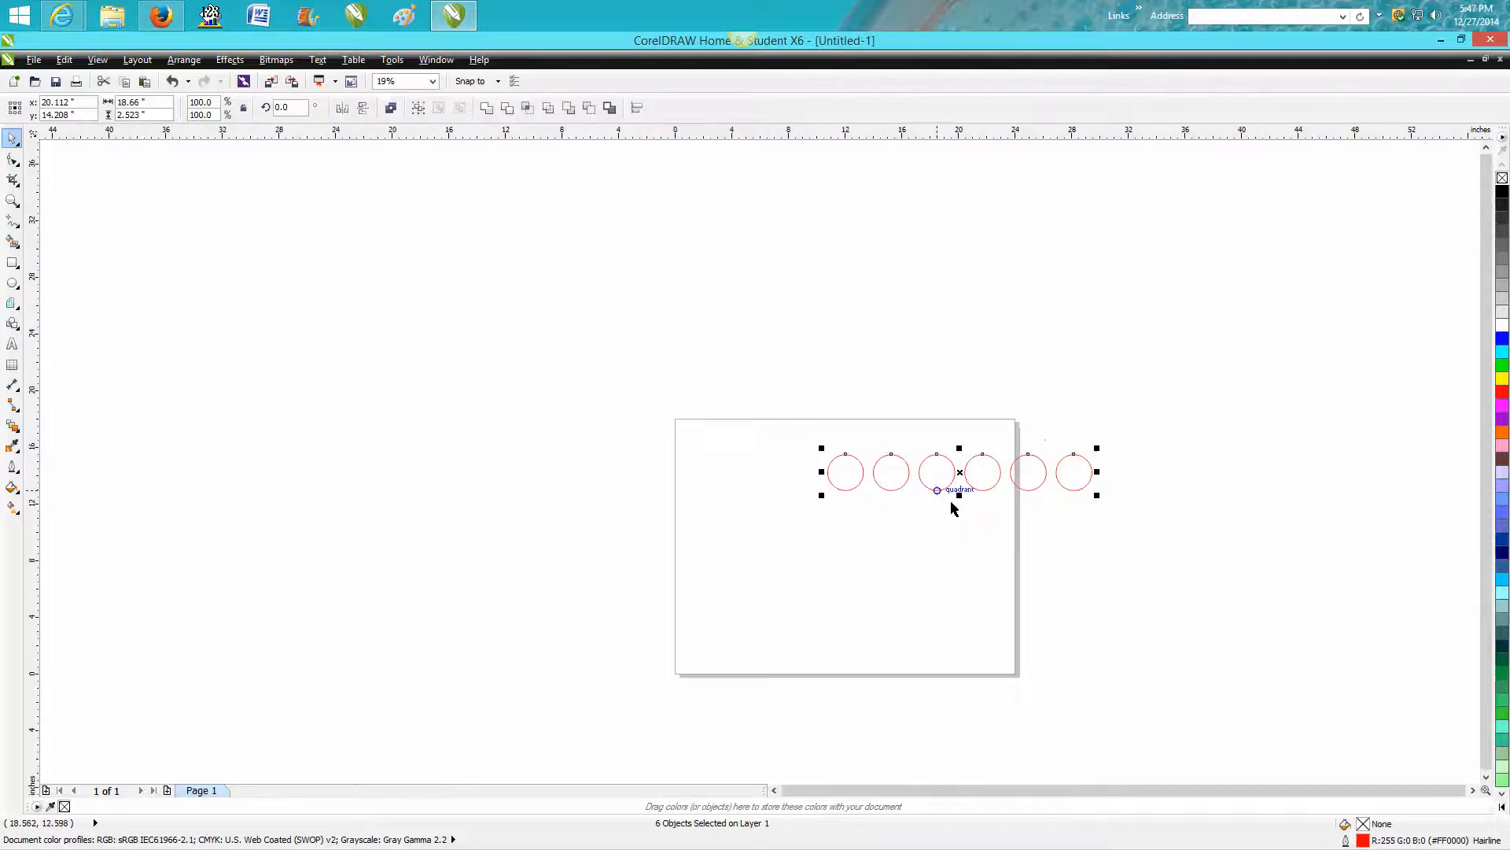
drag(958, 472, 839, 490)
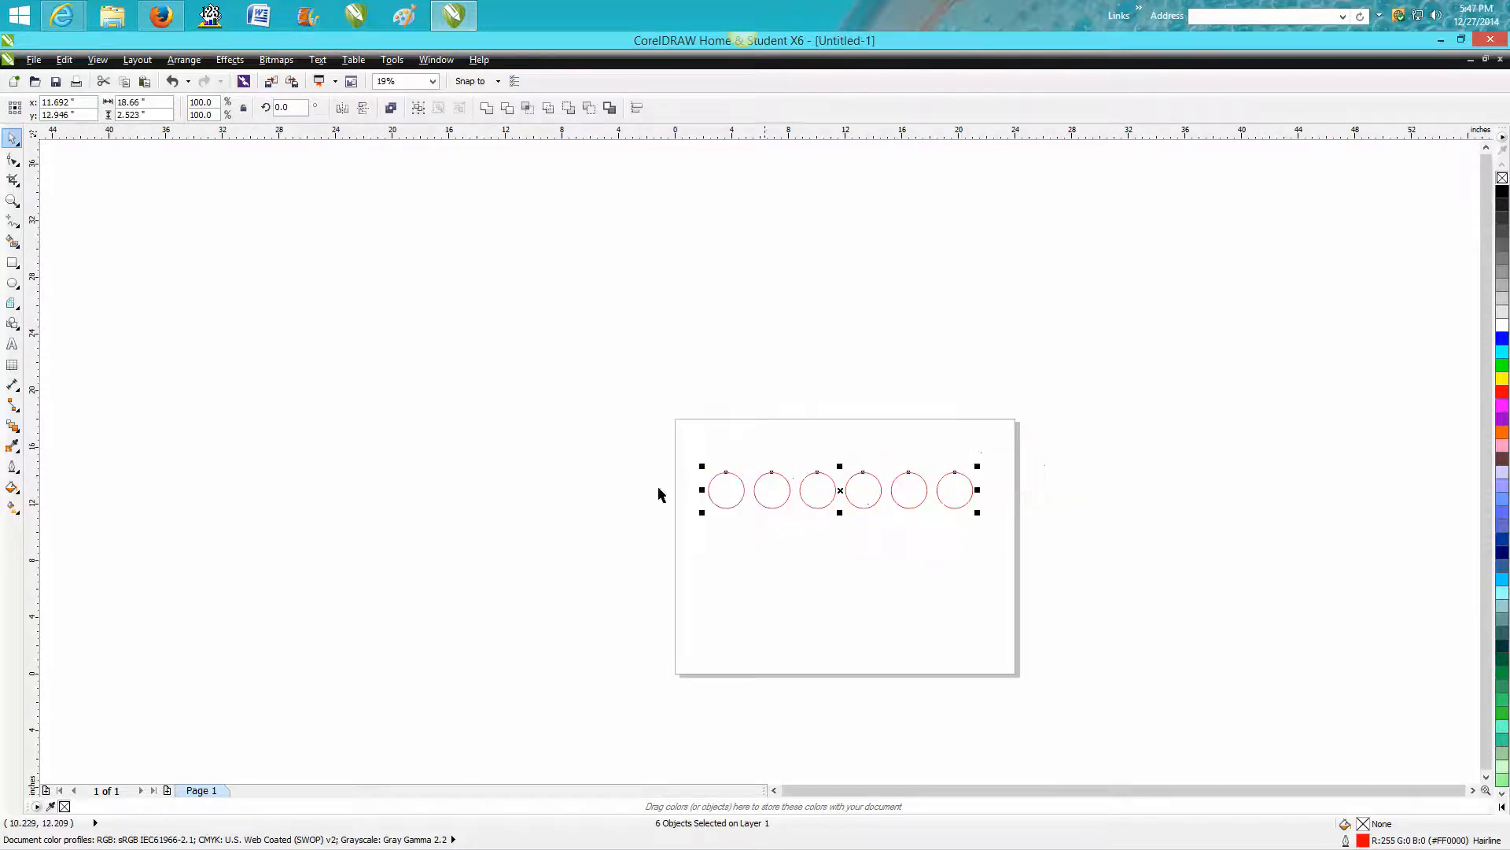
Distribute the six selected circles with equal horizontal spacing via Arrange > Align and Distribute
click(13, 219)
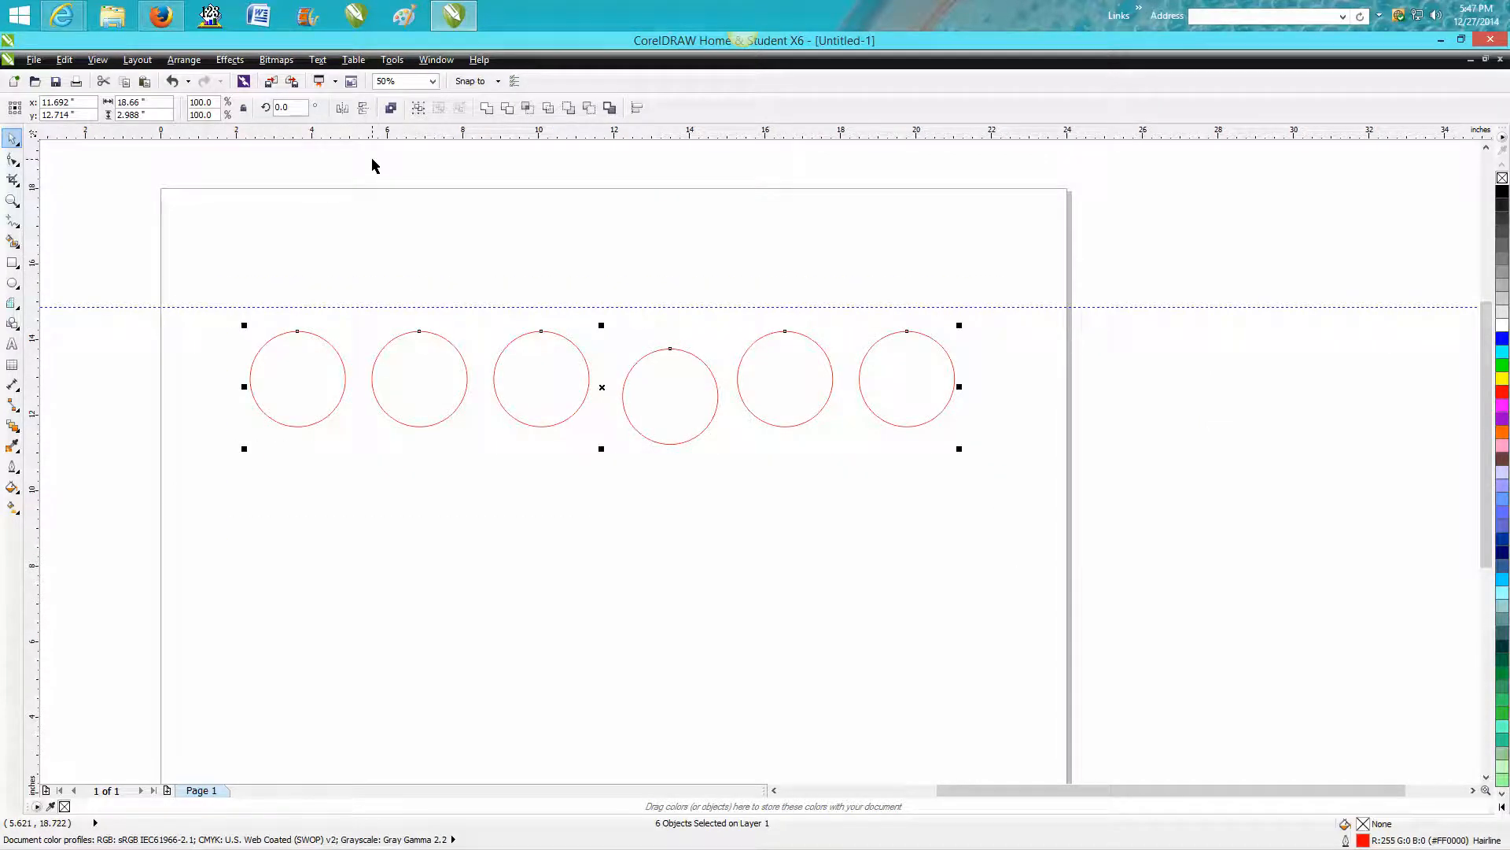
click(184, 59)
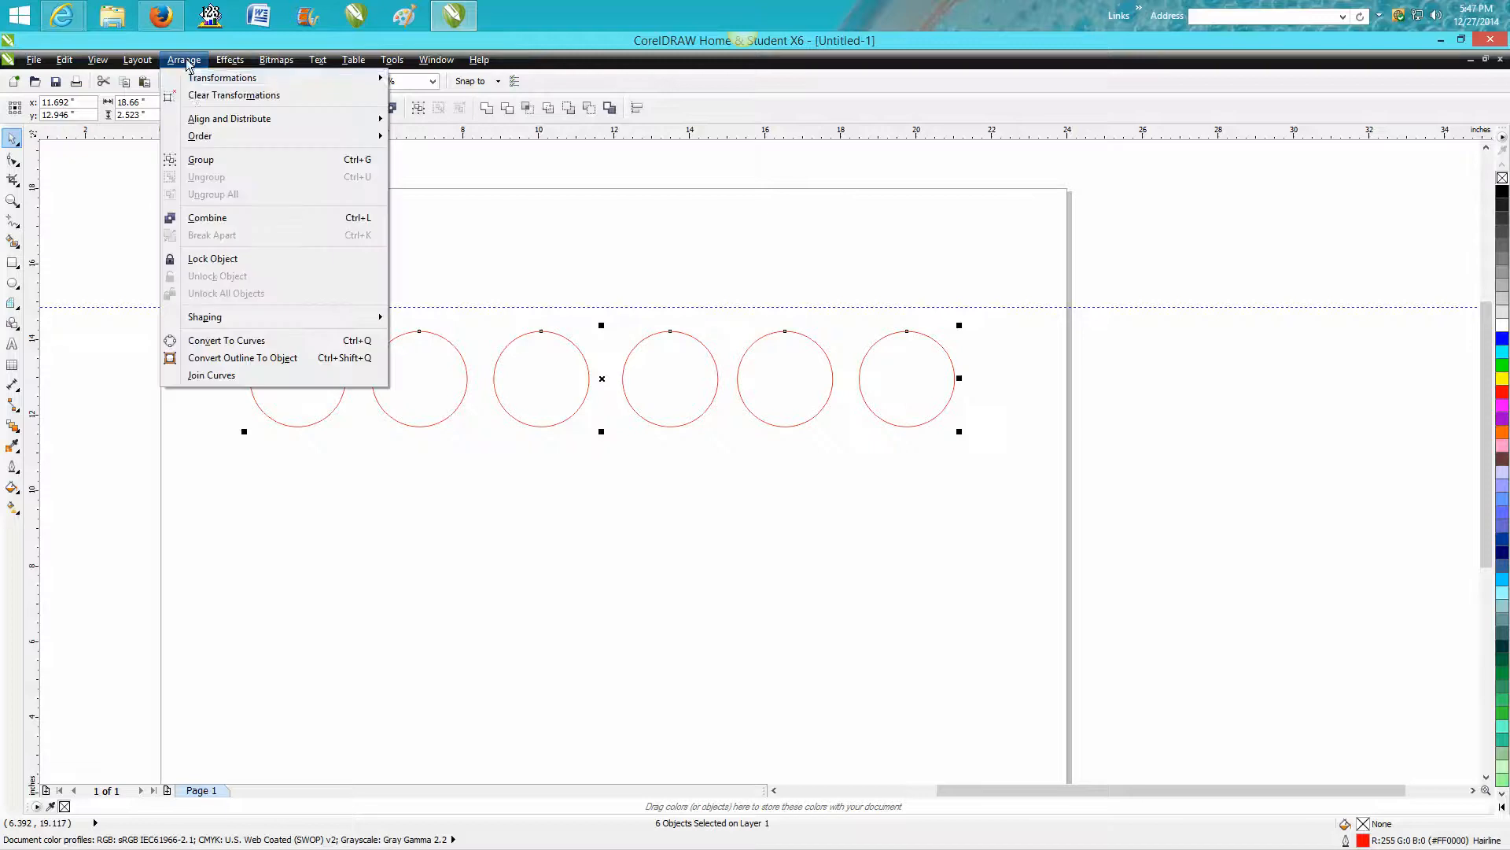
mouse_move(230, 119)
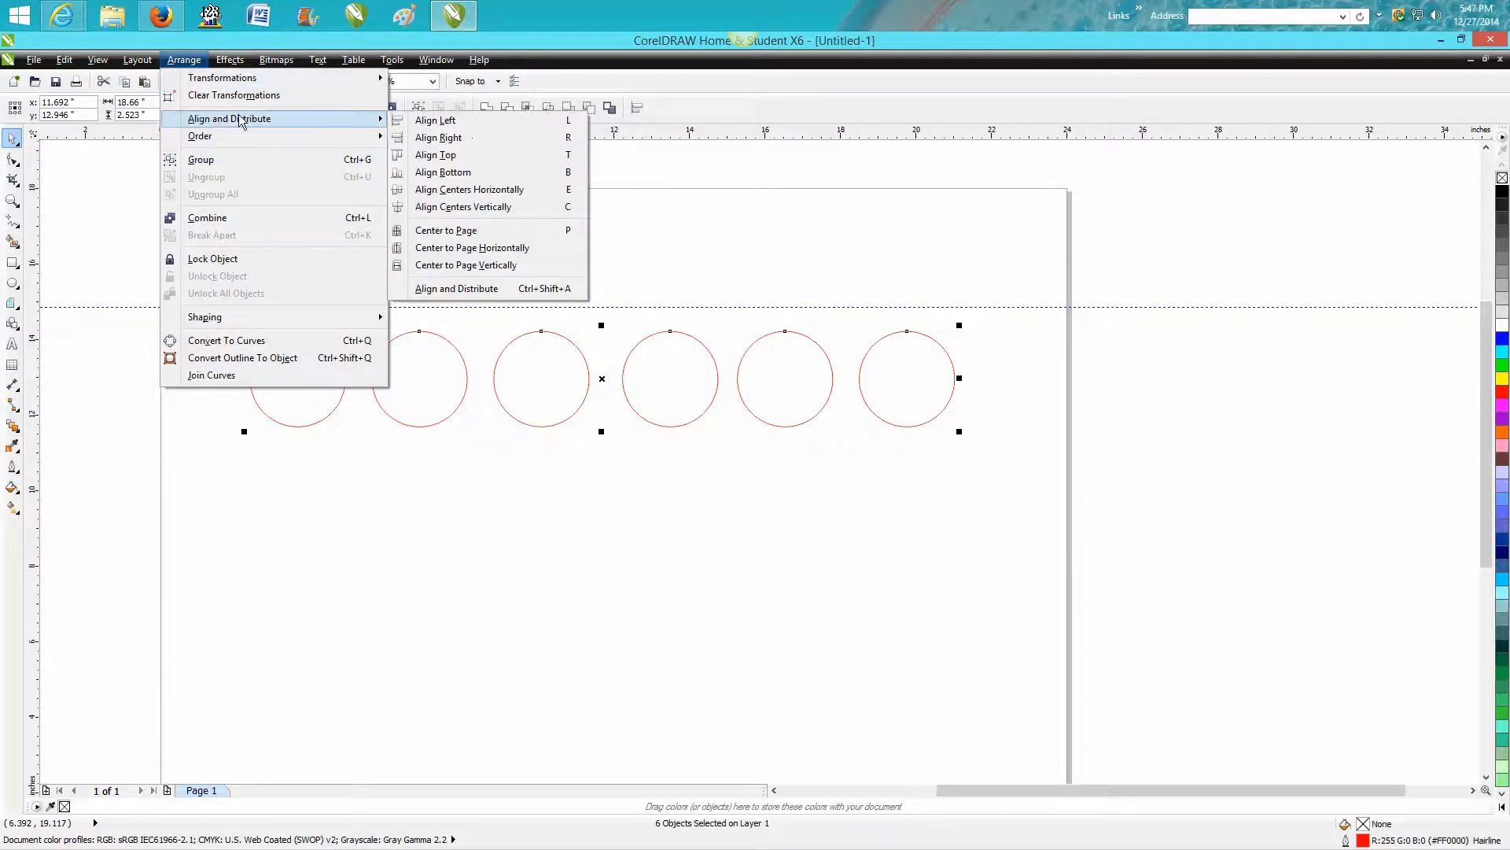
mouse_move(469, 290)
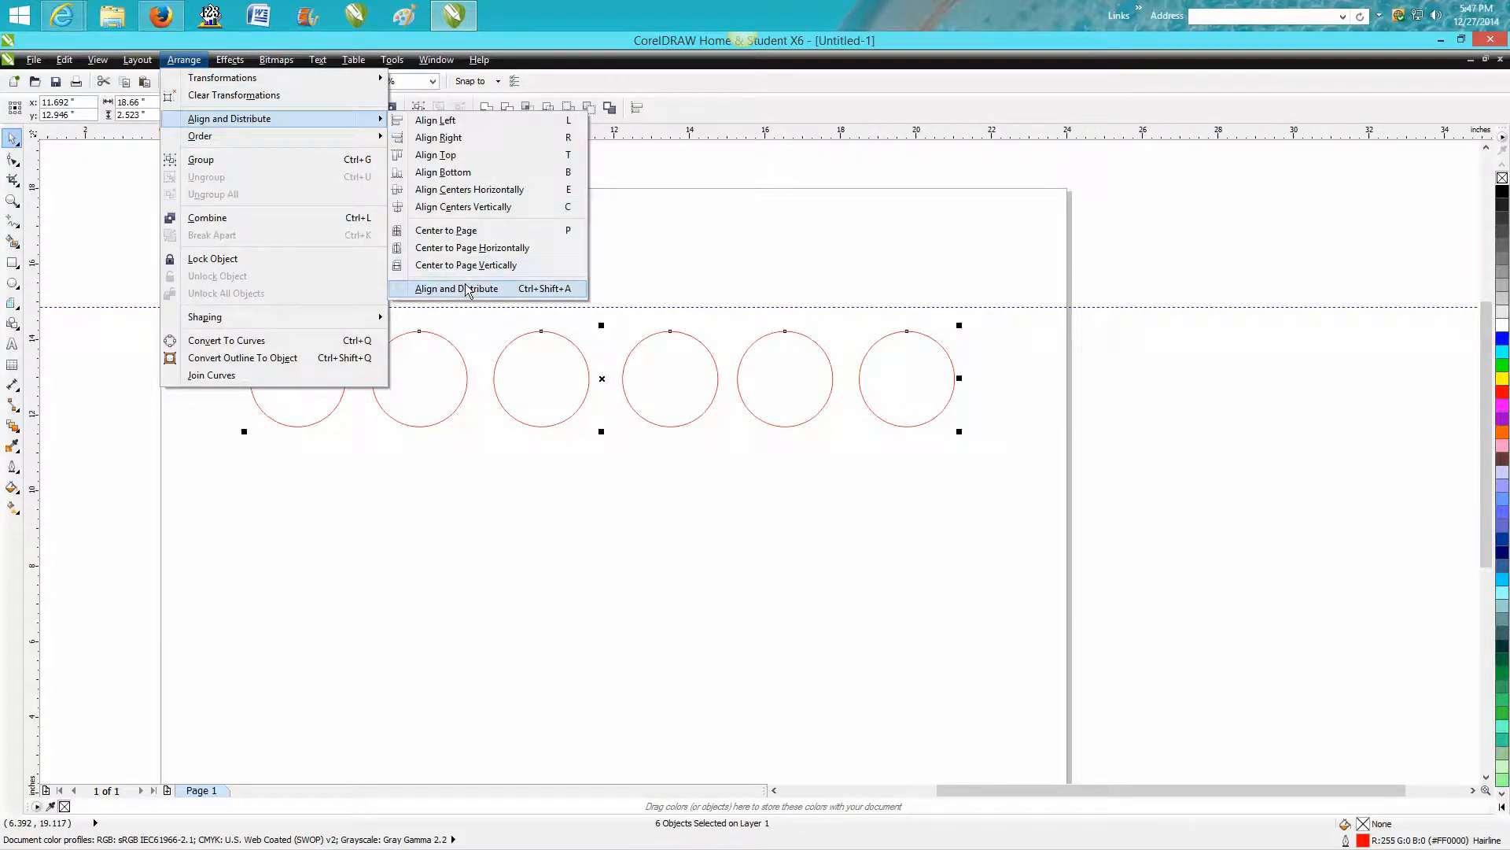
click(455, 290)
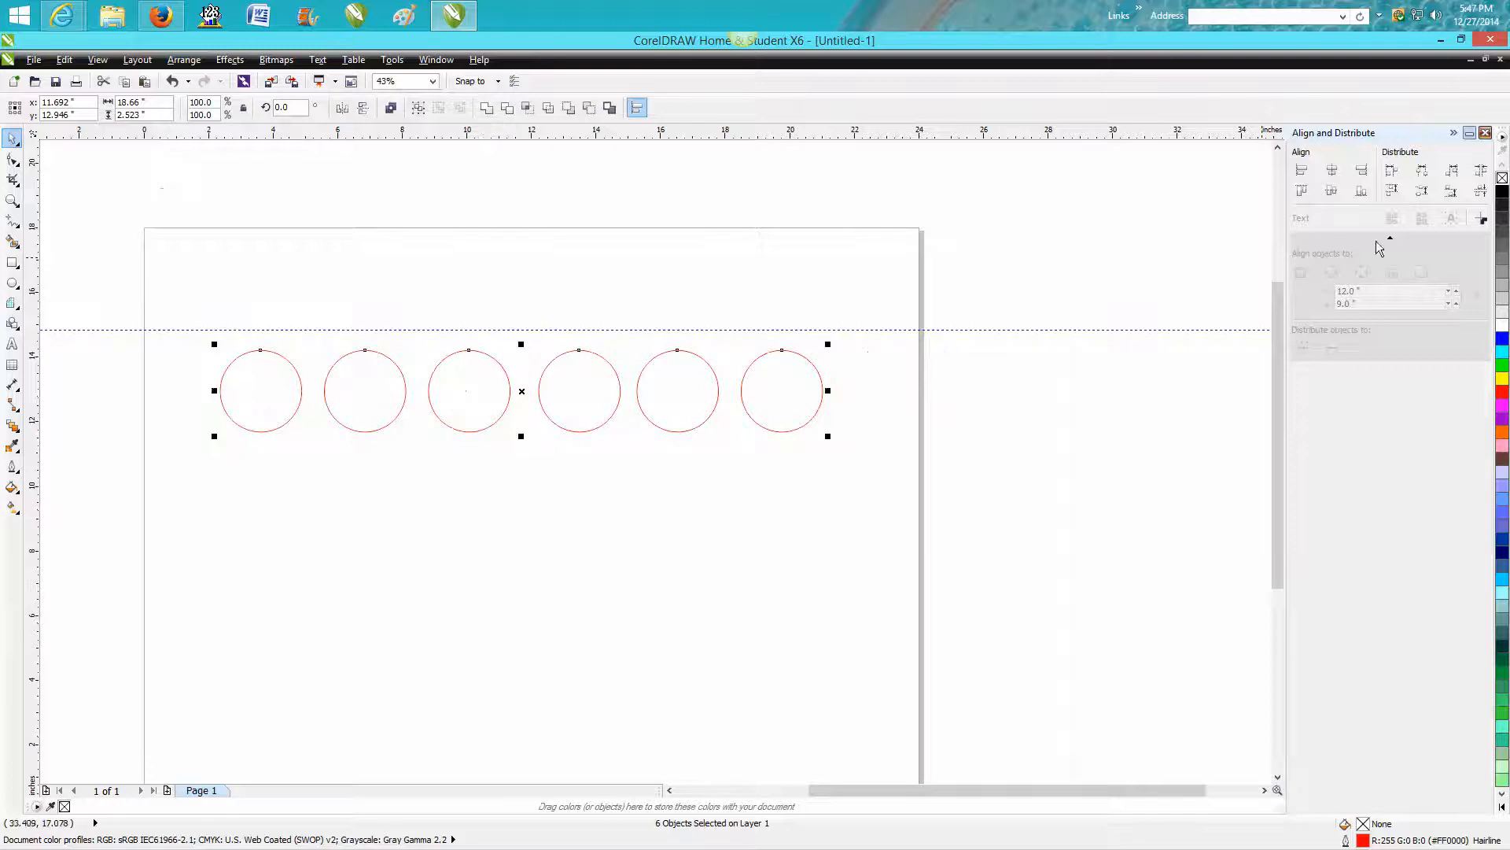
mouse_move(1479, 170)
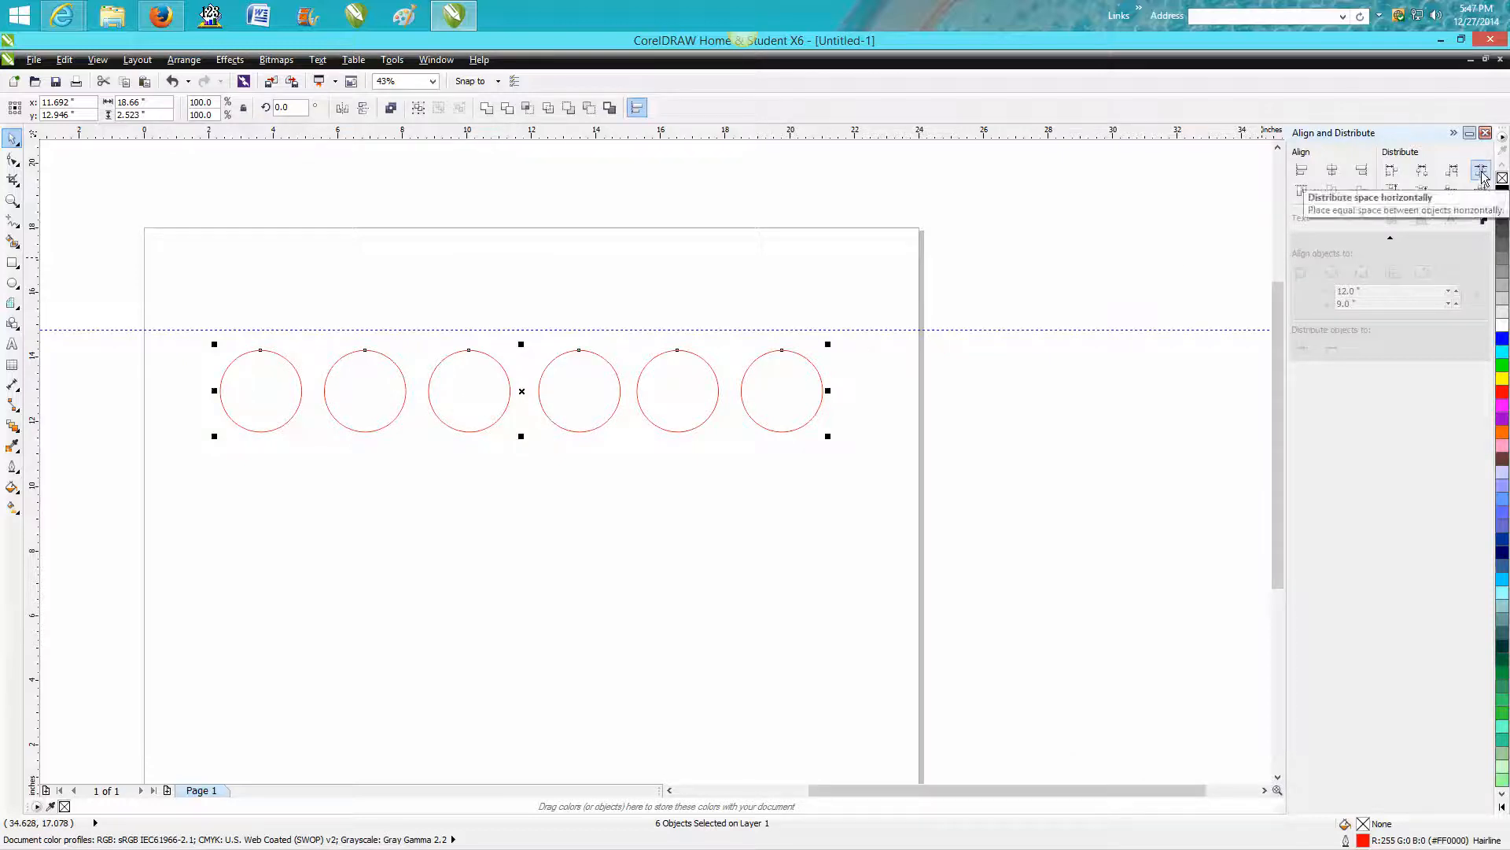
click(1479, 170)
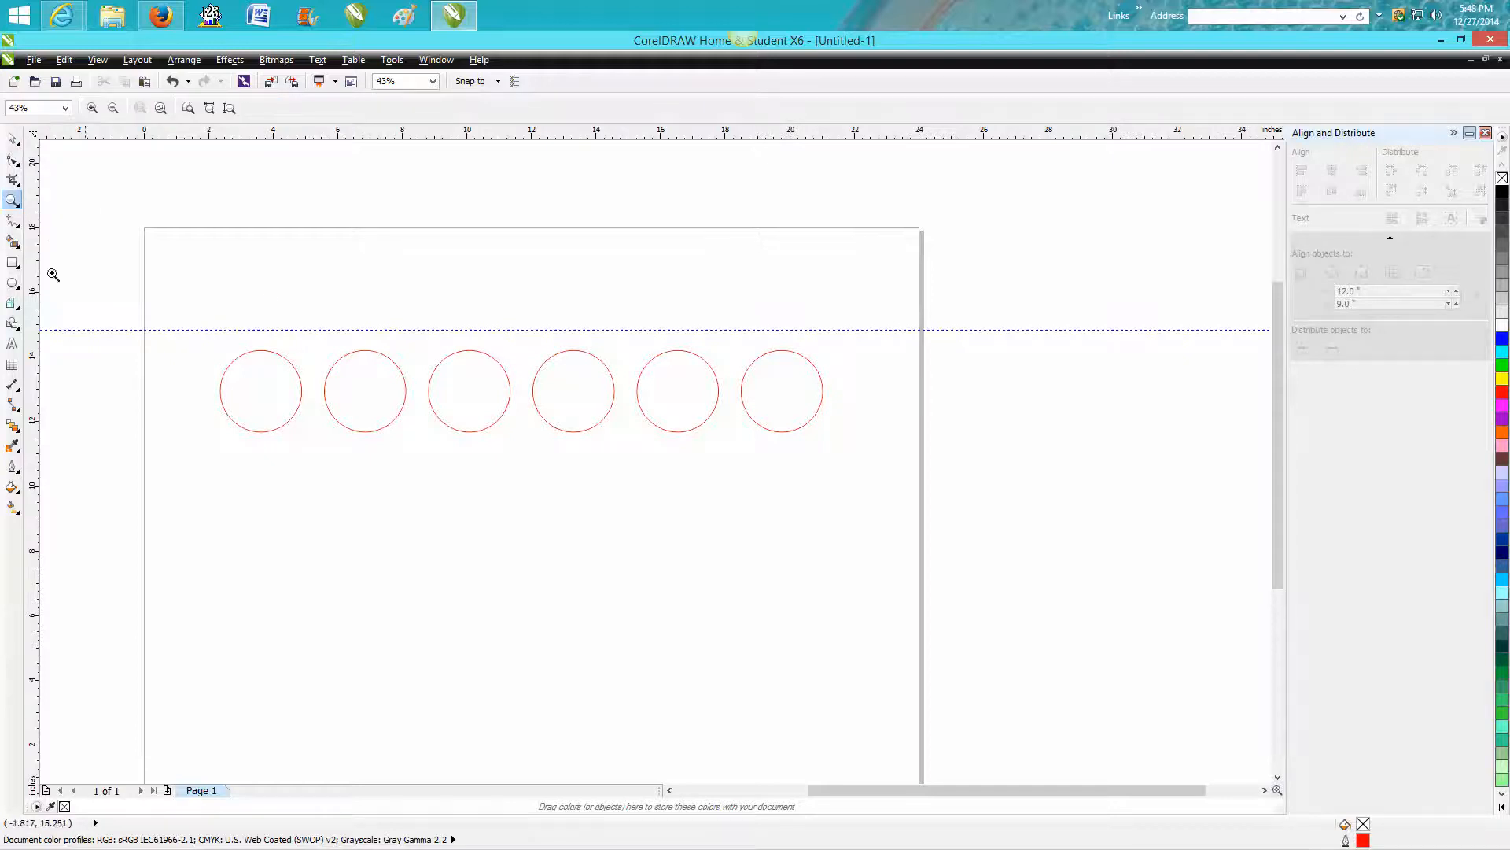
Delete the six circles and draw a new circle on the page
click(12, 139)
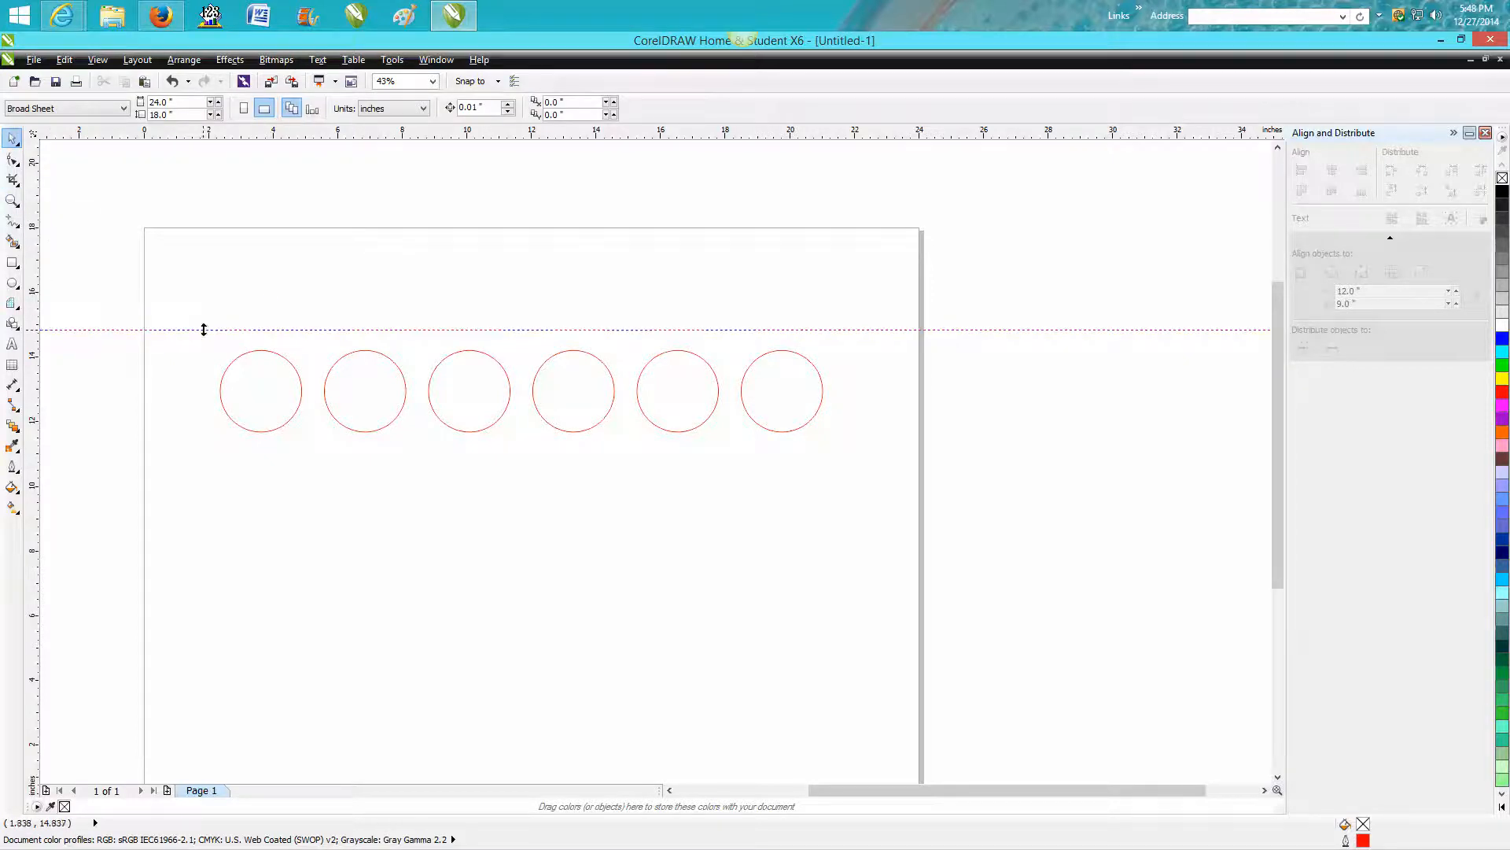
drag(203, 308, 439, 439)
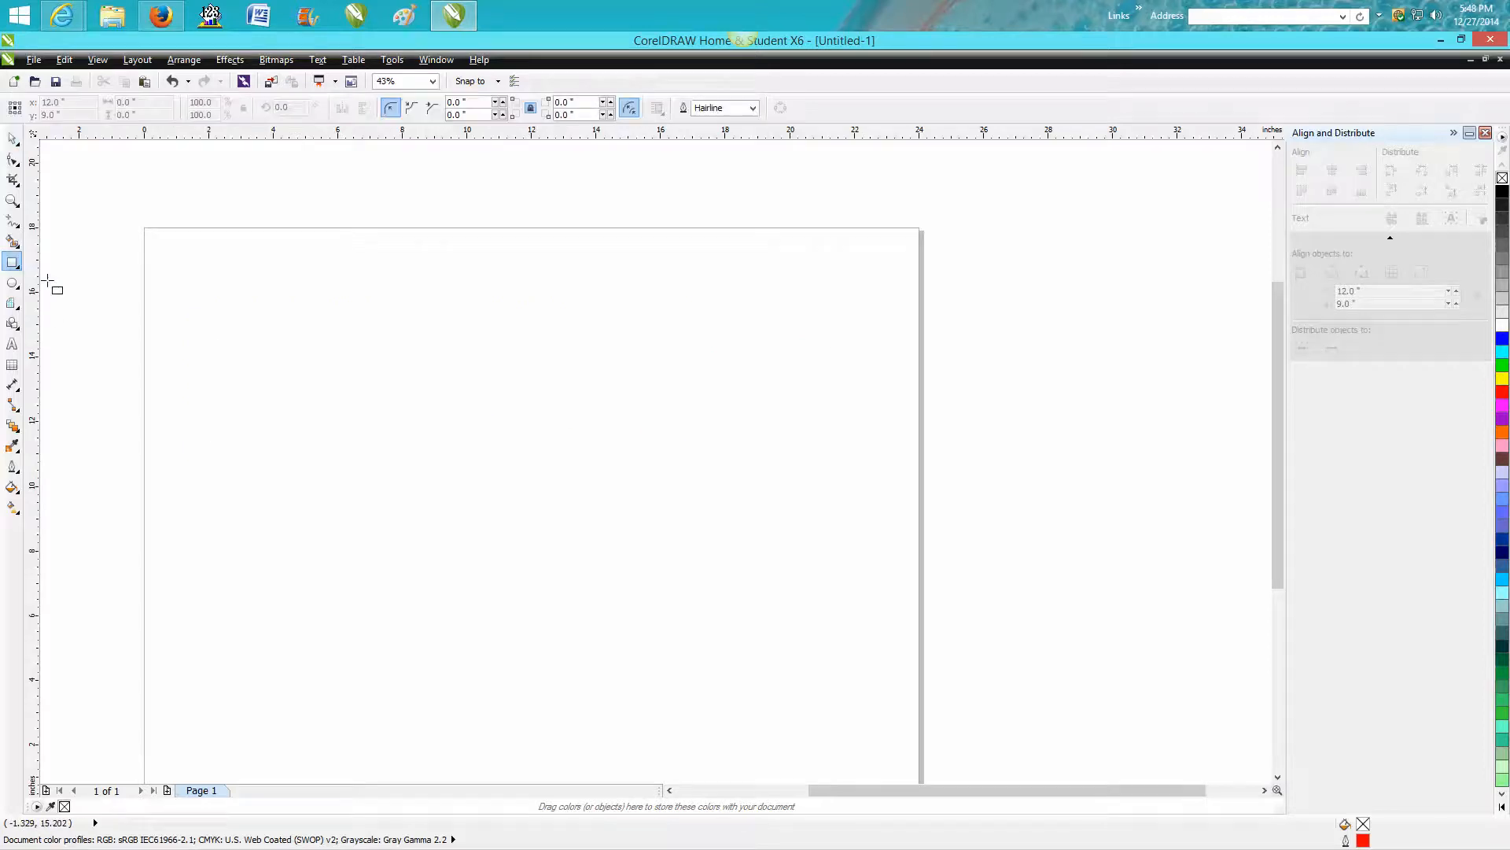
drag(259, 299, 368, 404)
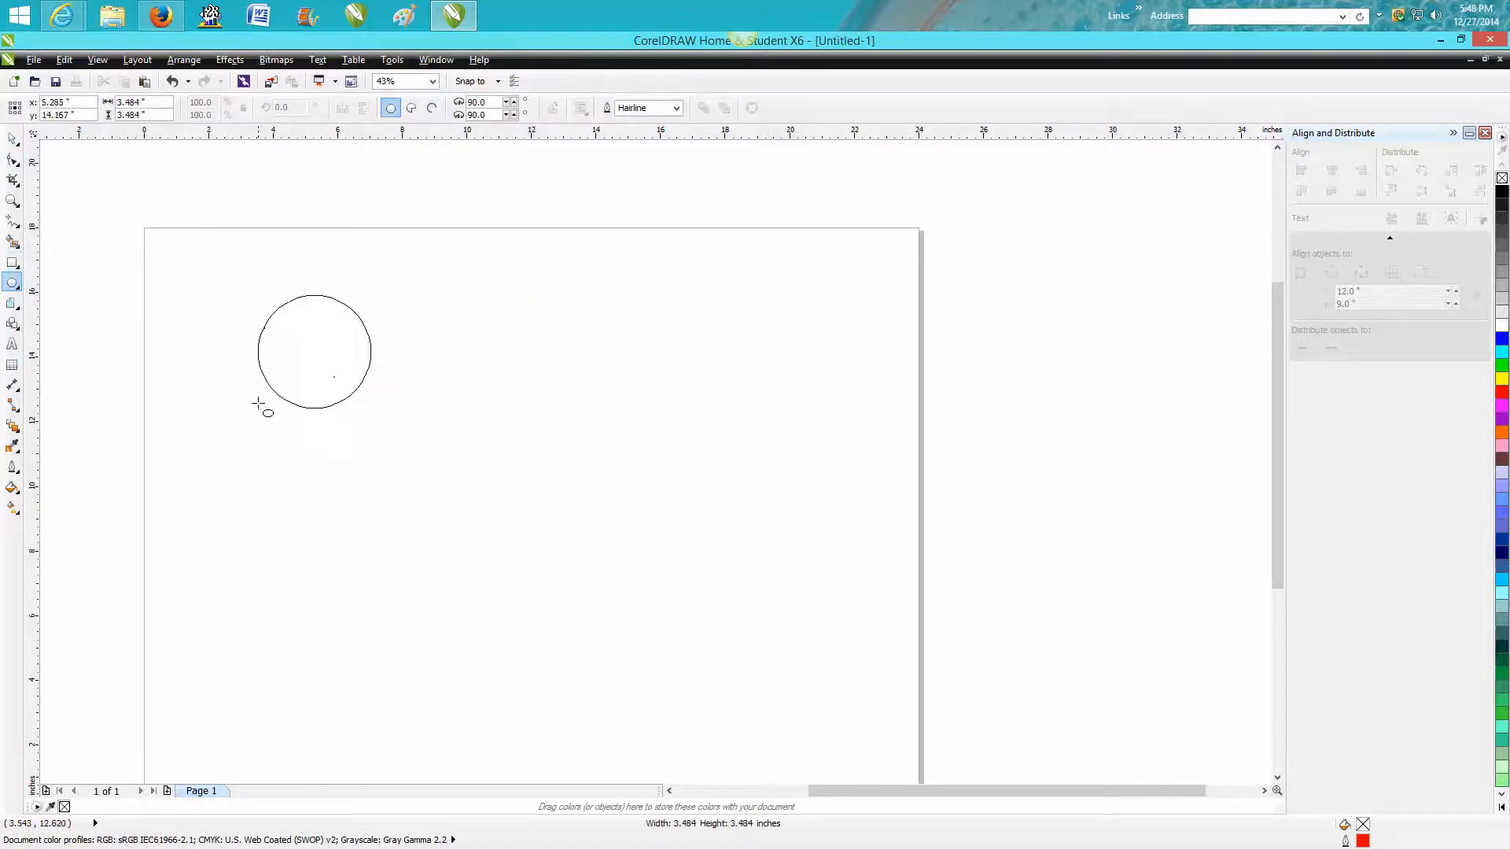
Draw a rectangle over the circle's lower right and smart-fill the circle outside it
click(313, 352)
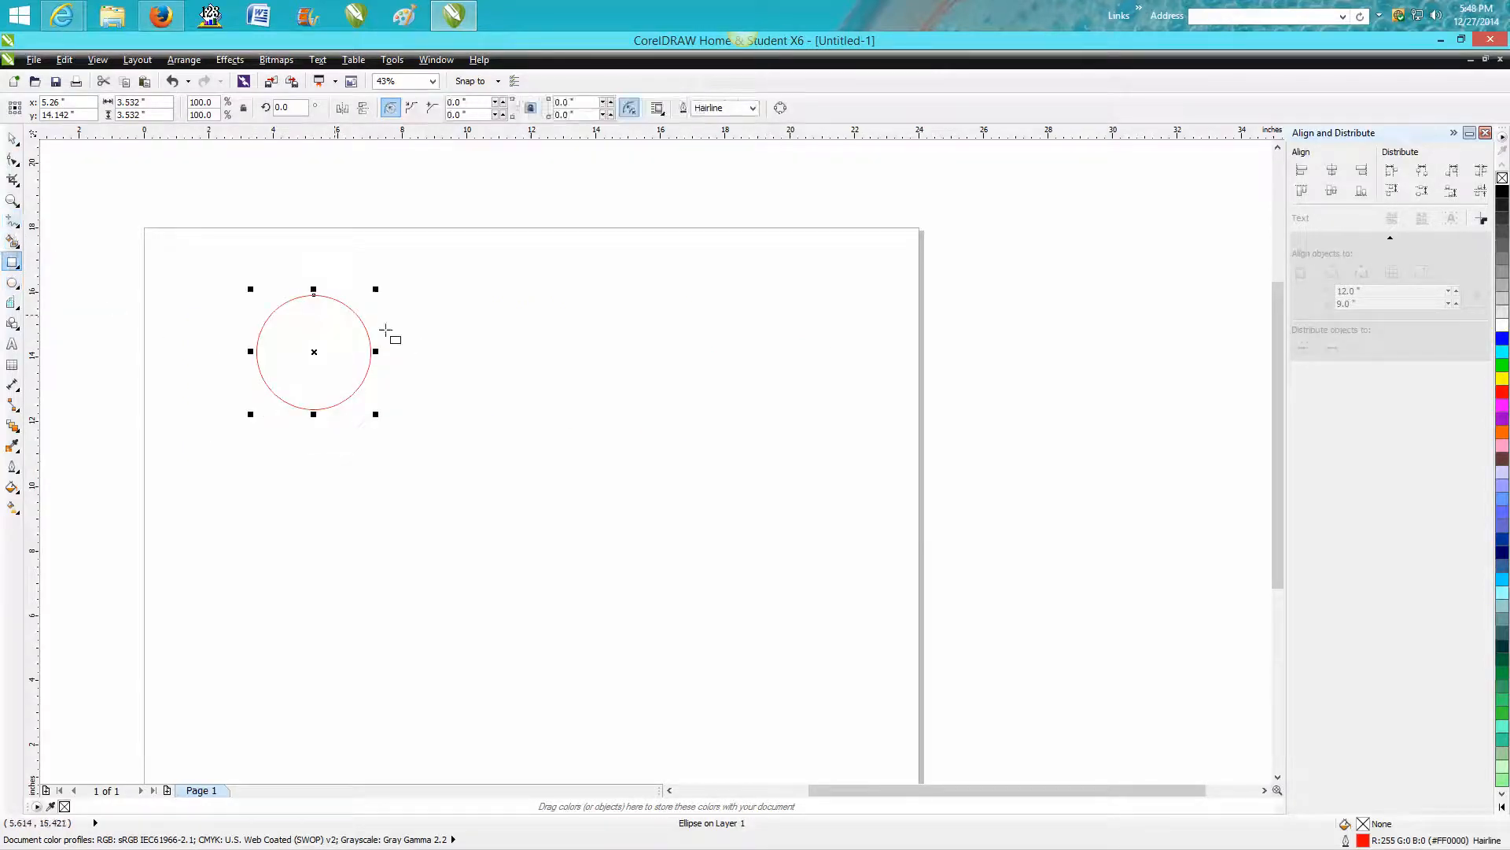
drag(293, 333, 417, 435)
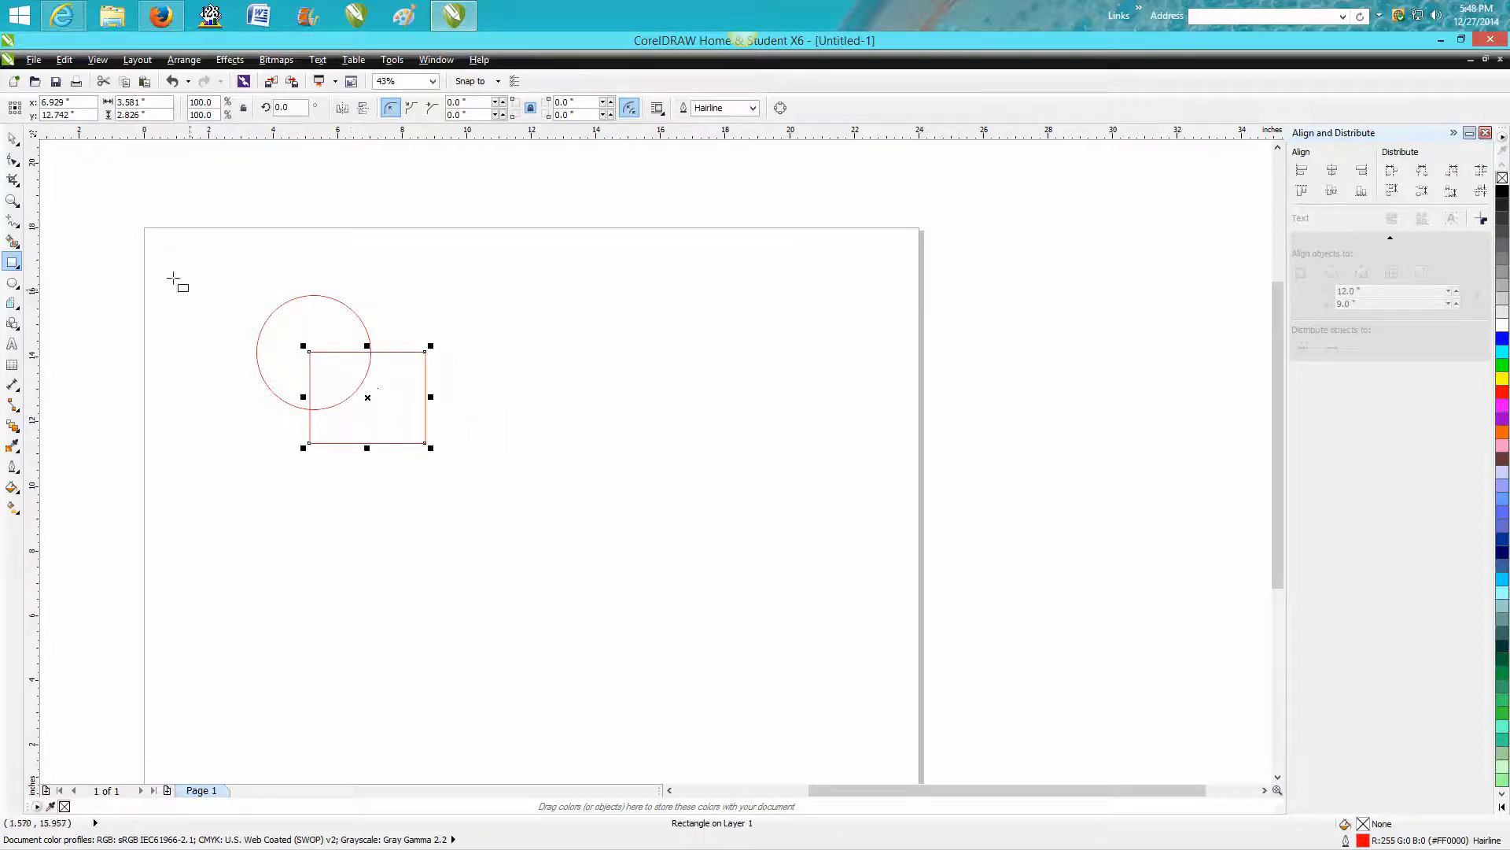
mouse_move(46, 239)
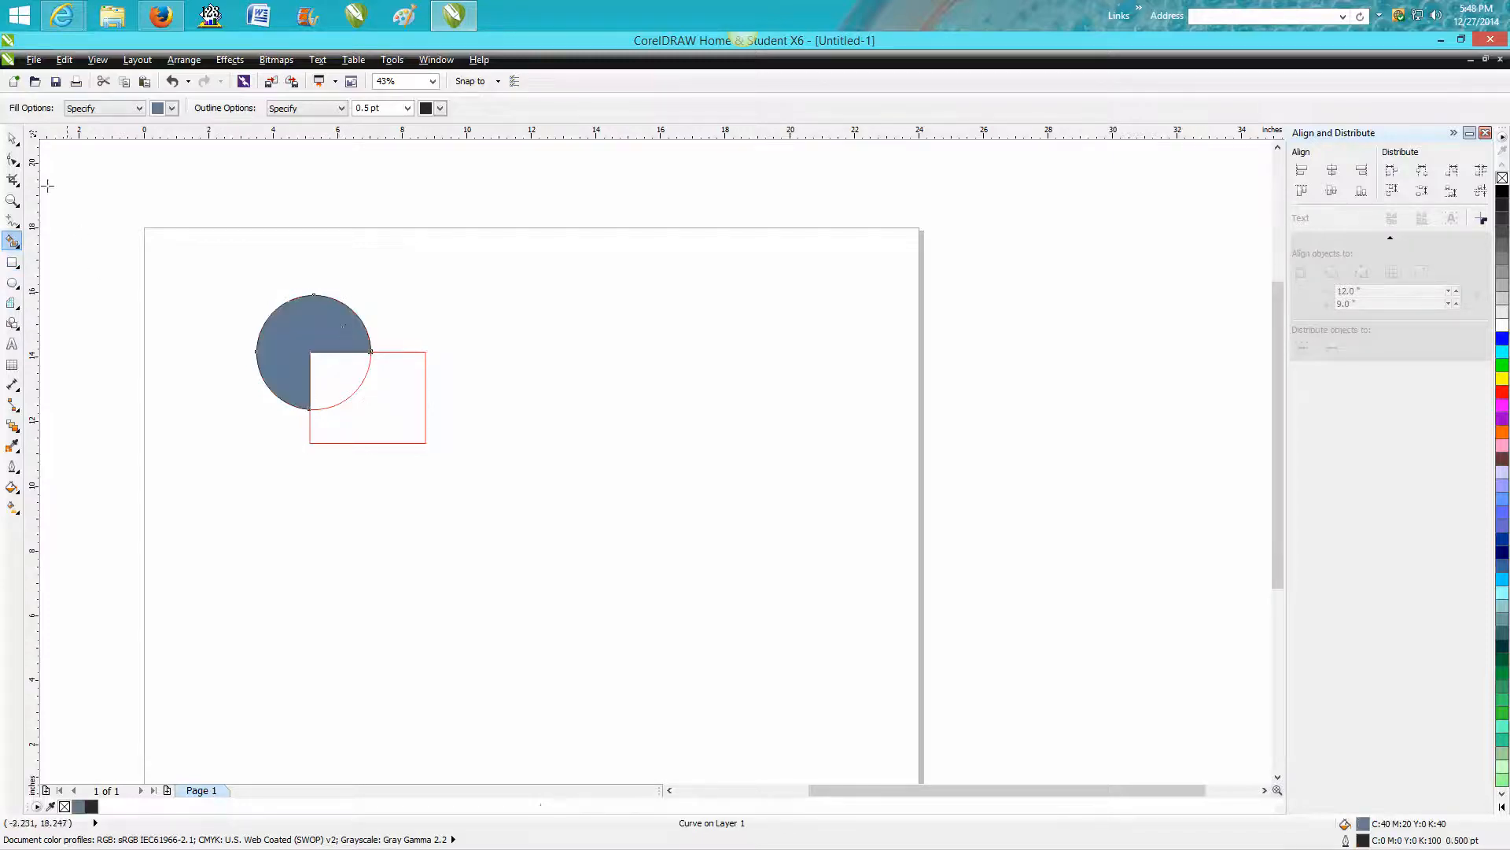
click(312, 339)
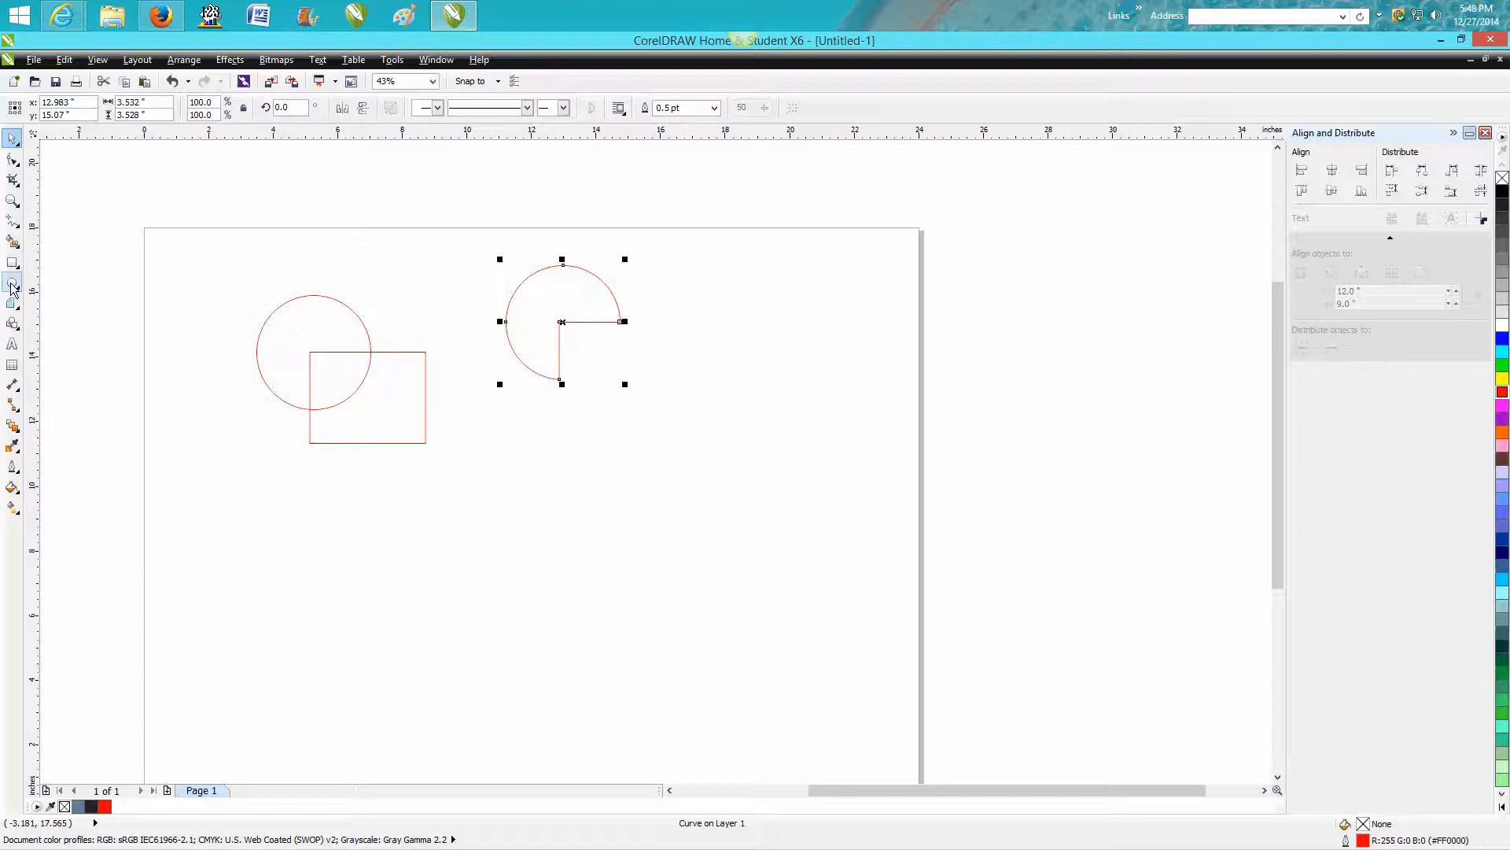
Draw a three-quarter pie wedge with the Ellipse tool in Pie mode below the notched shape
click(13, 285)
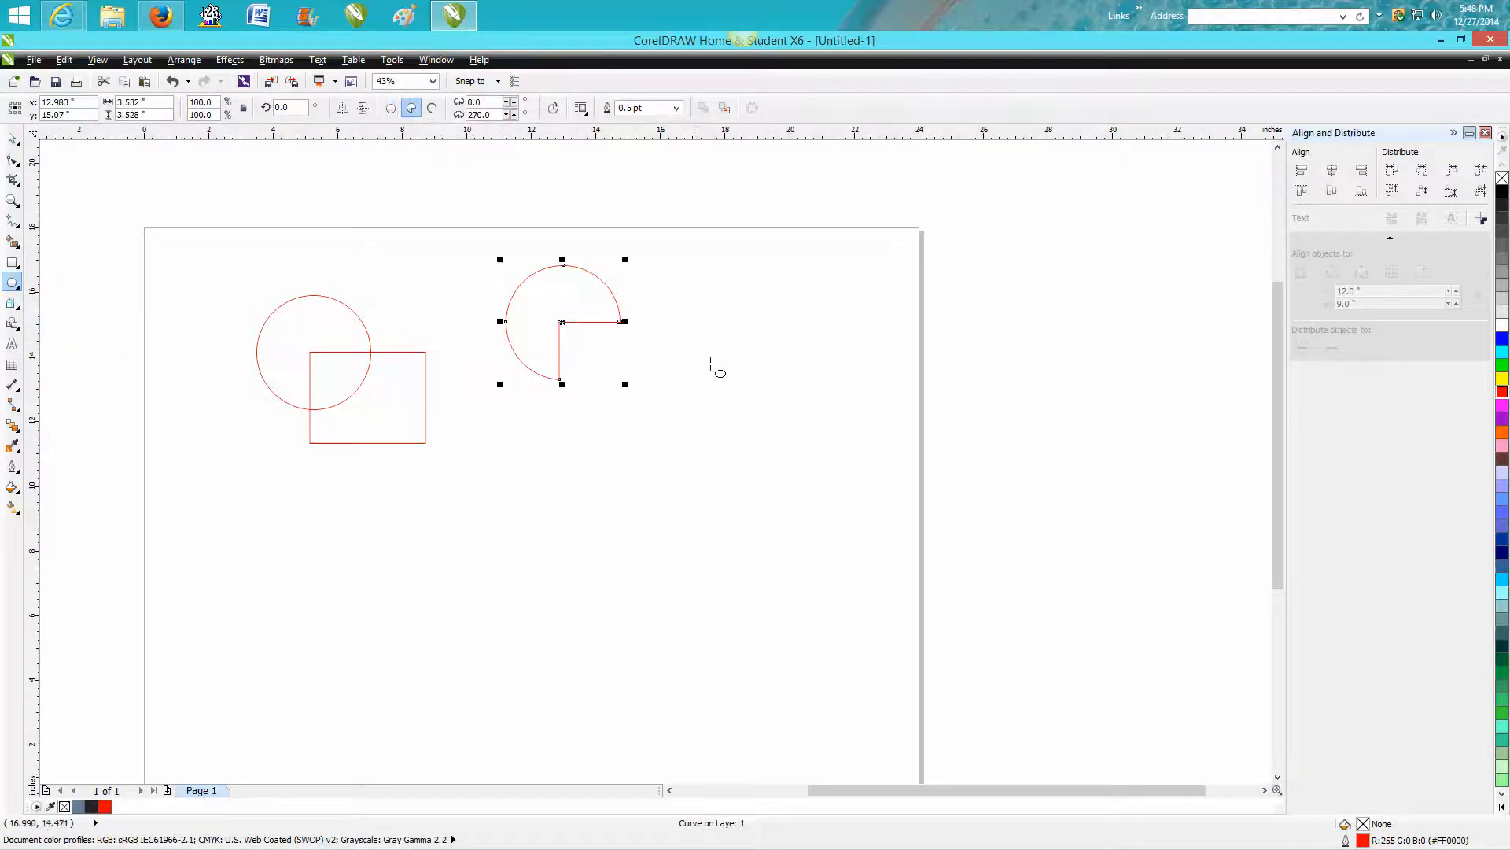
mouse_move(743, 411)
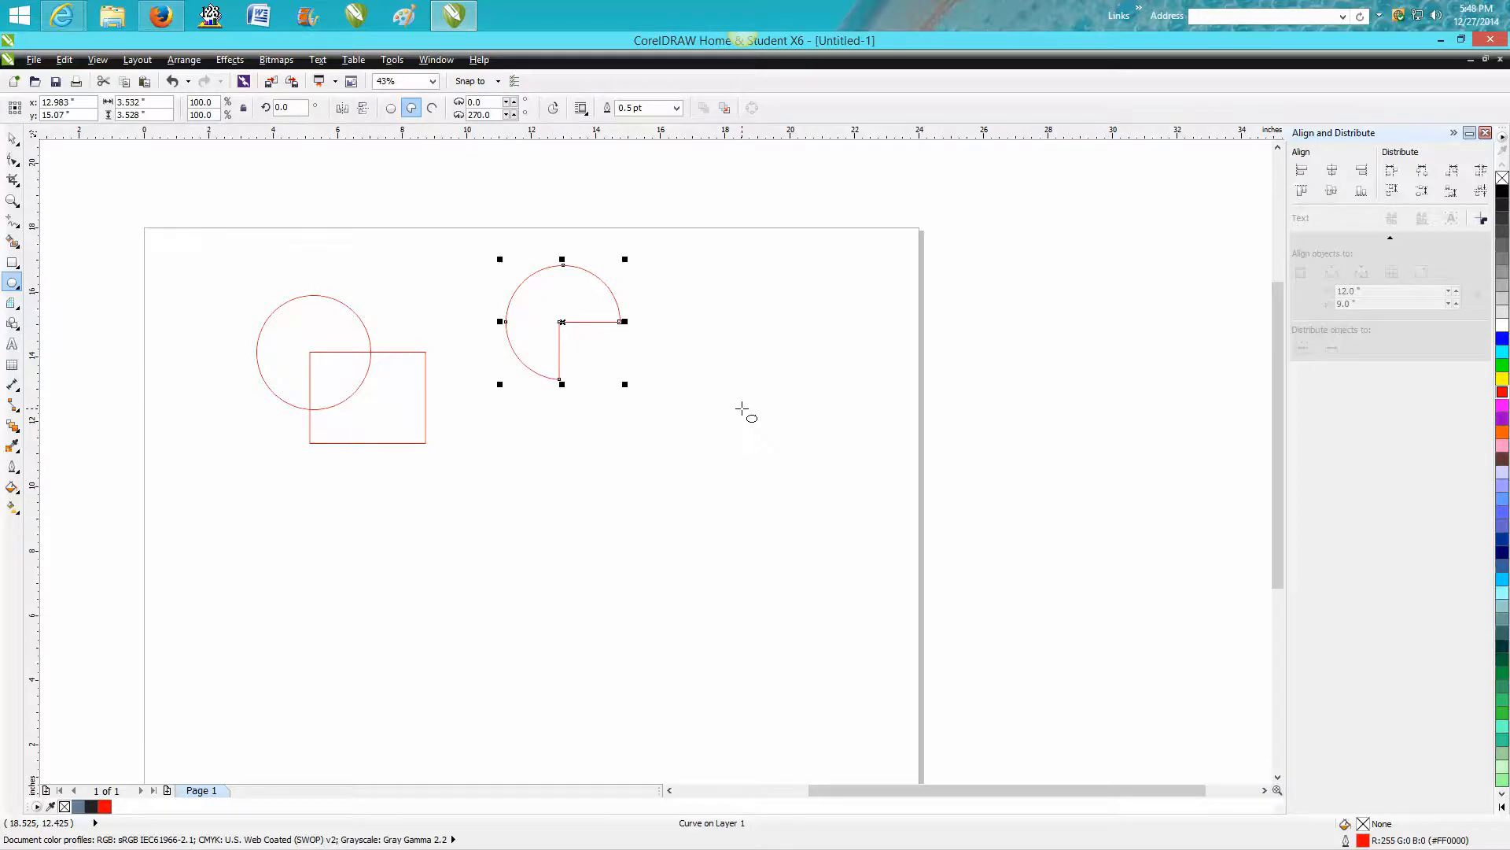
drag(561, 321, 690, 458)
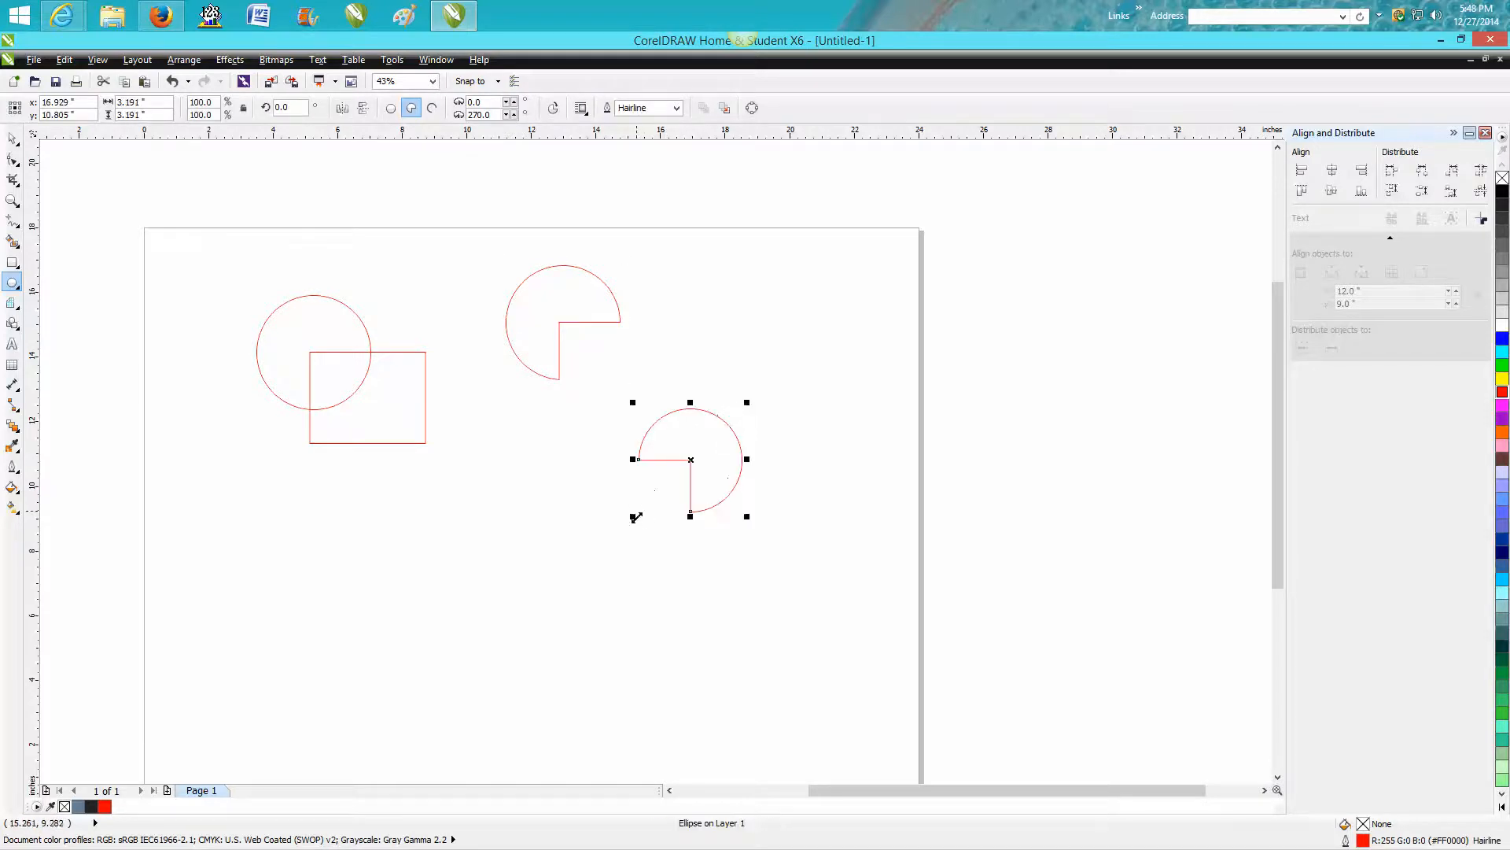
mouse_move(728, 484)
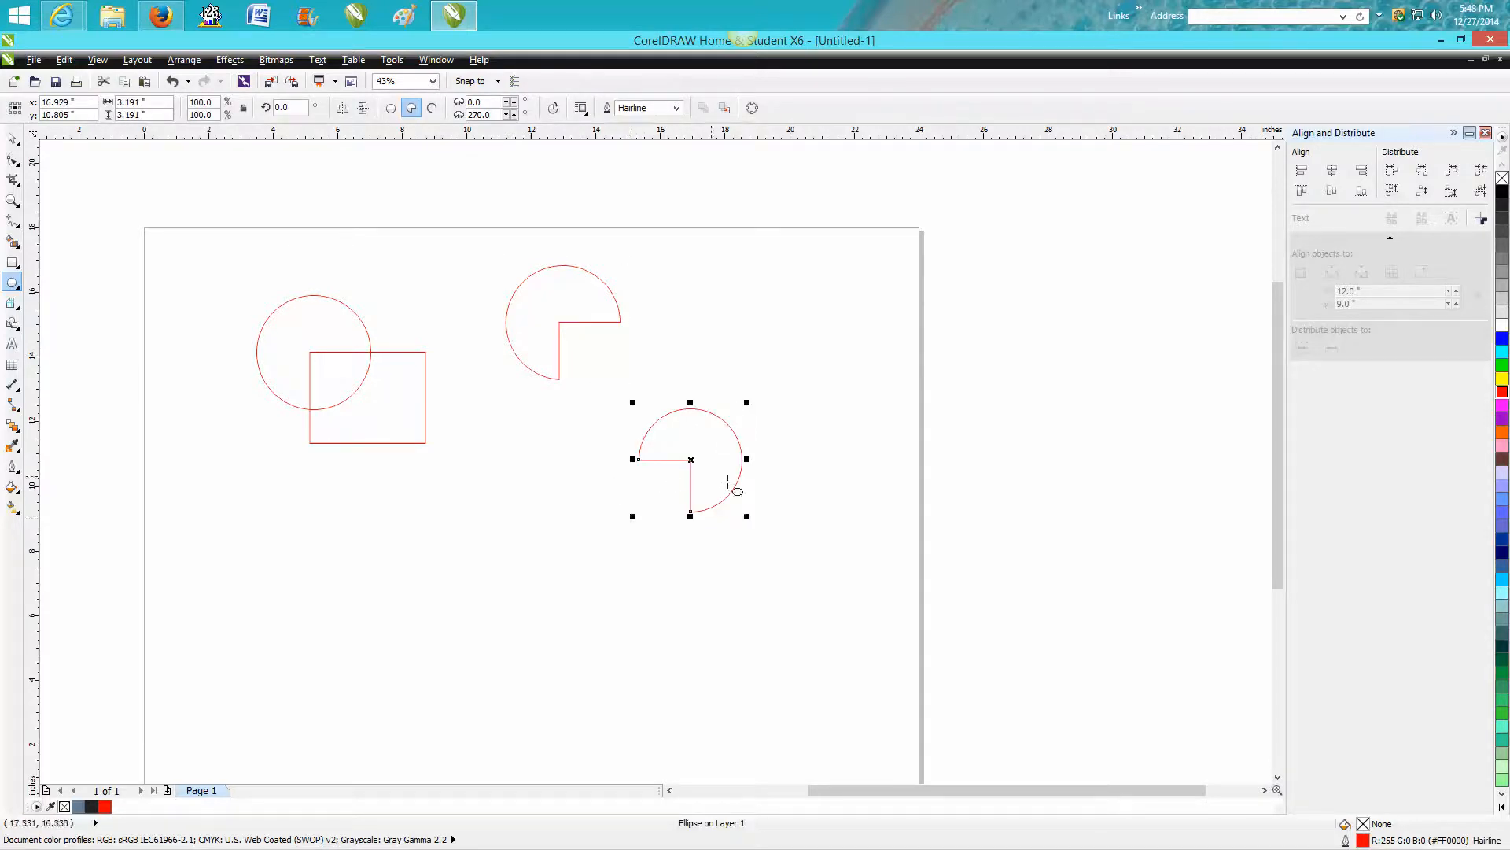
mouse_move(585, 348)
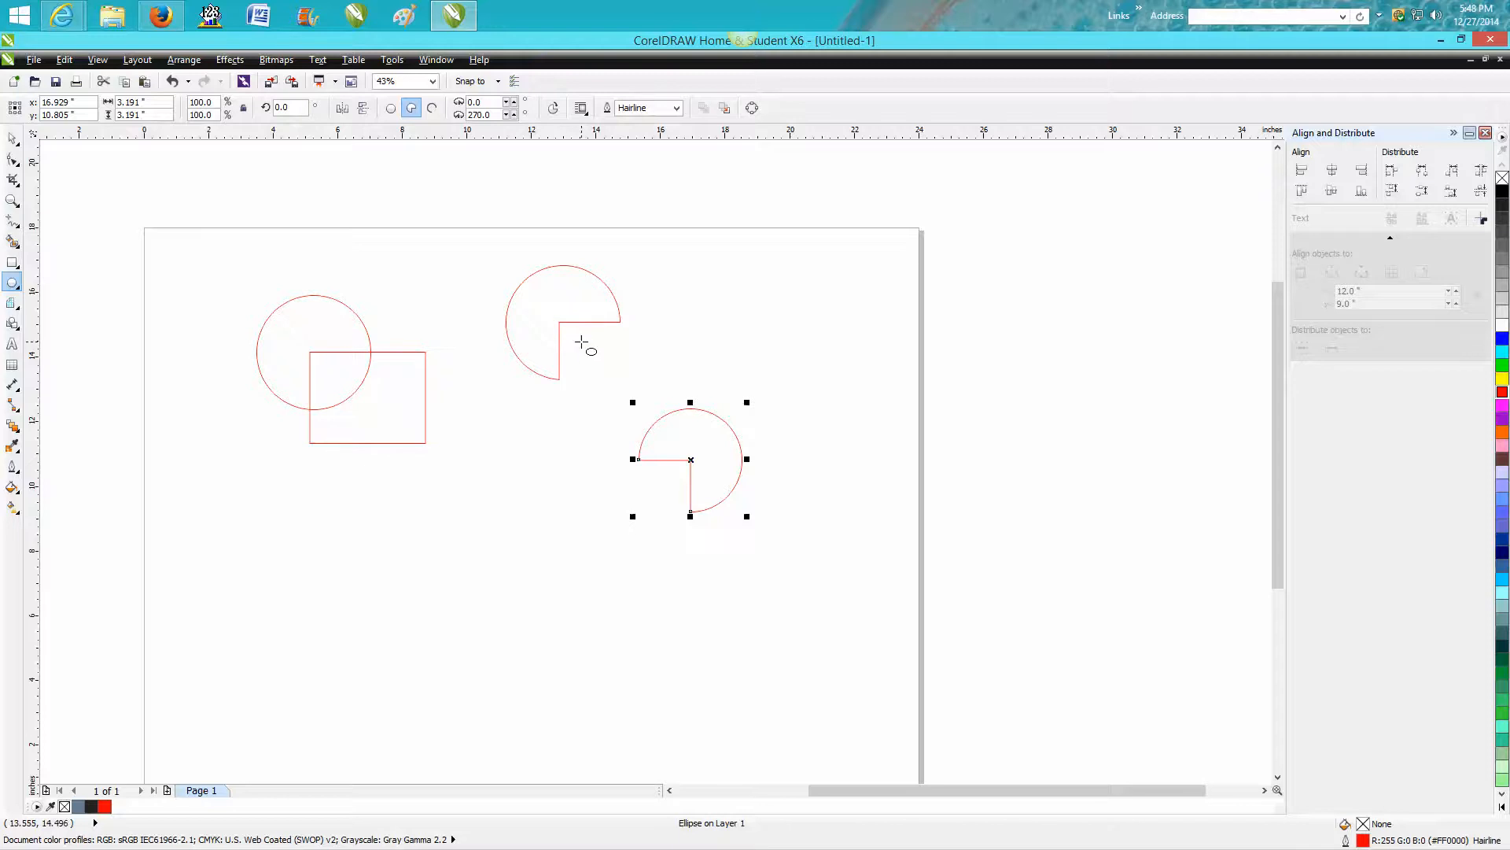
mouse_move(151, 335)
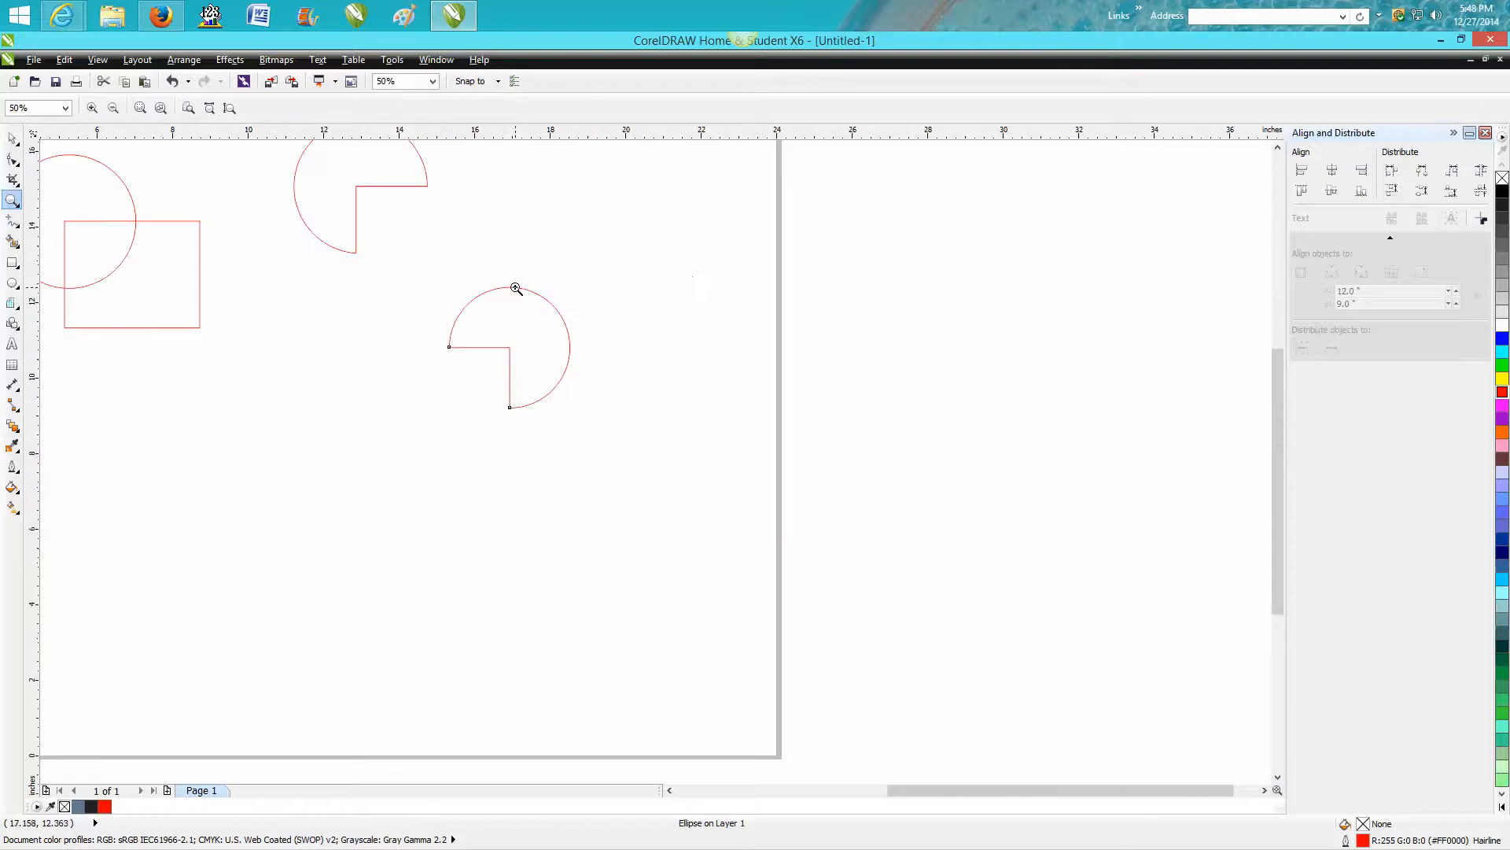
Increase the pie's ending angle until it closes into a full circle, then deselect it
drag(516, 288, 647, 434)
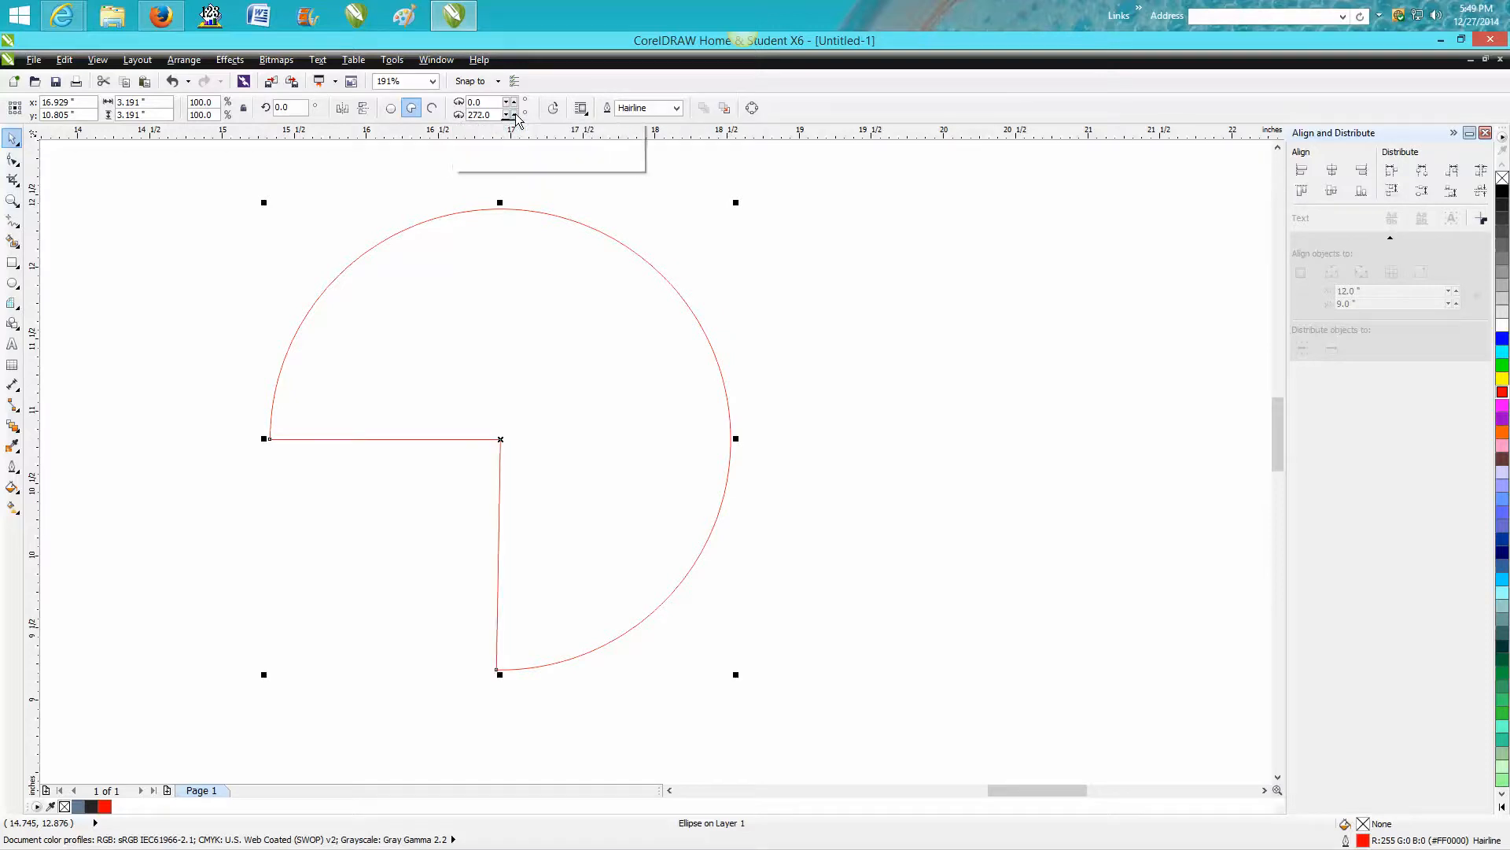
click(512, 118)
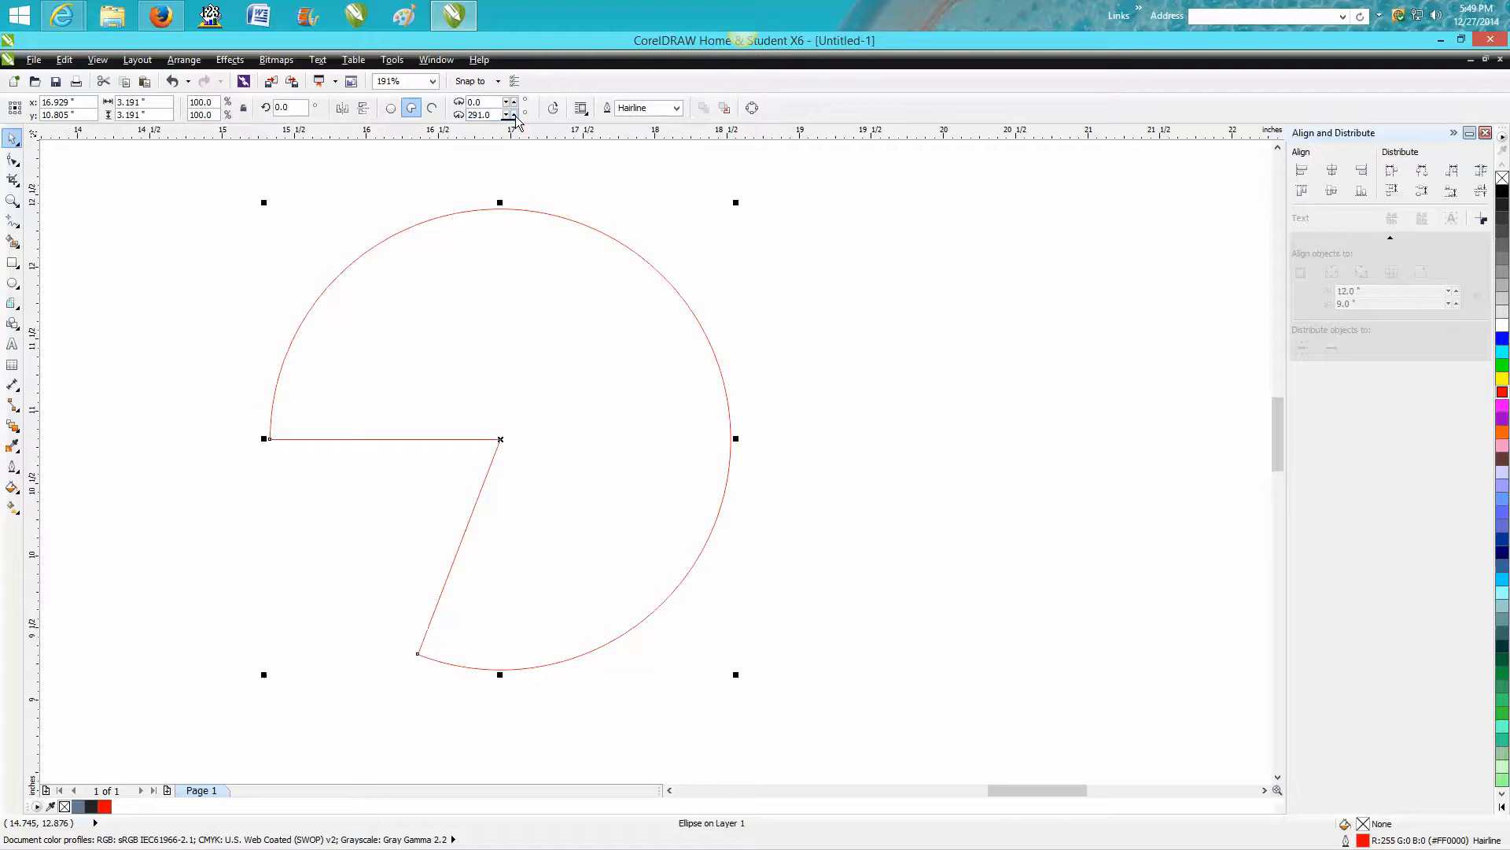
click(511, 118)
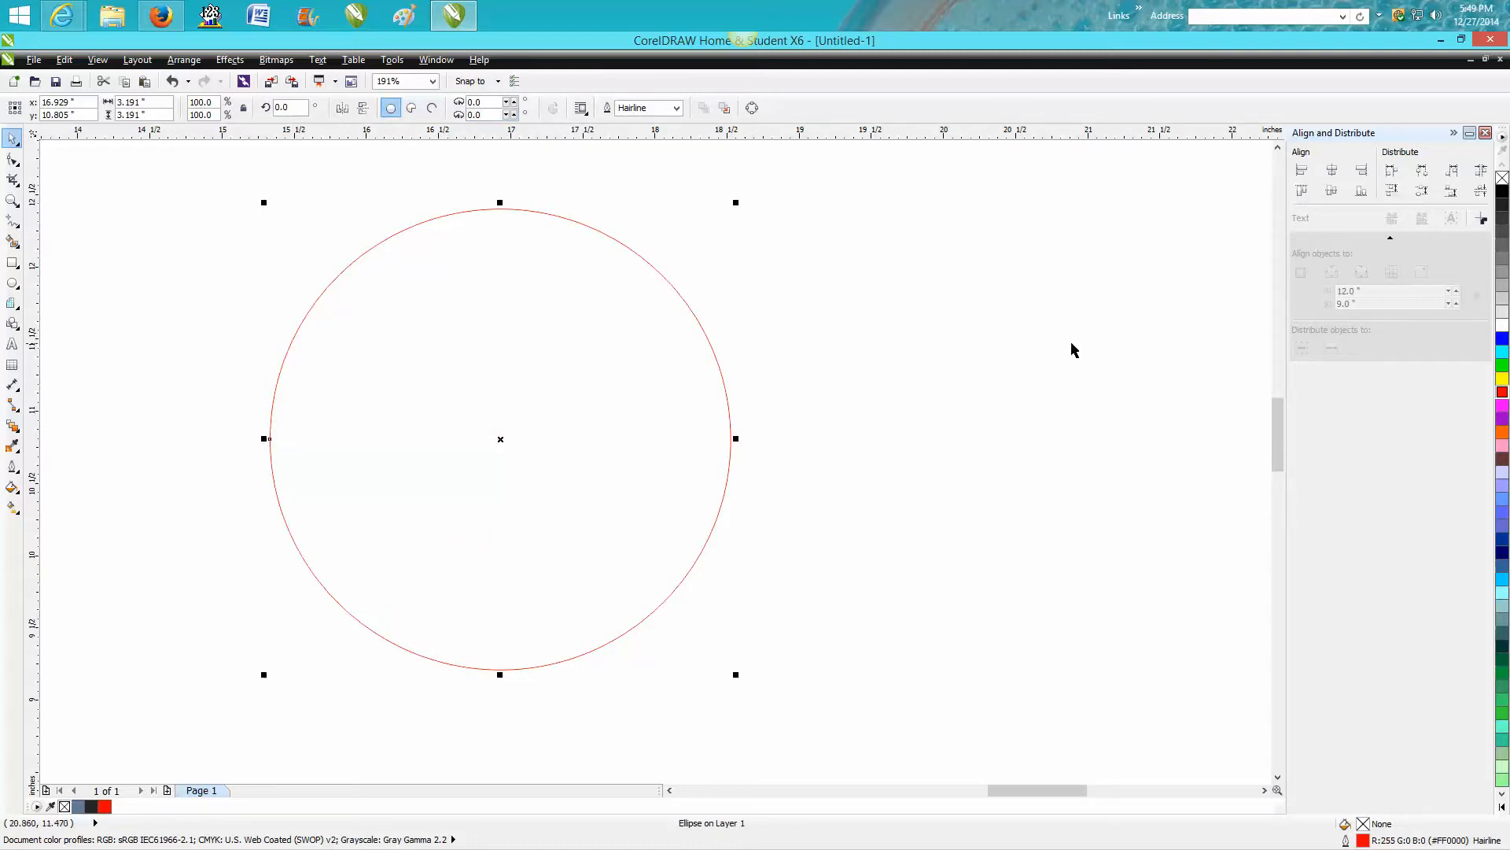
click(916, 504)
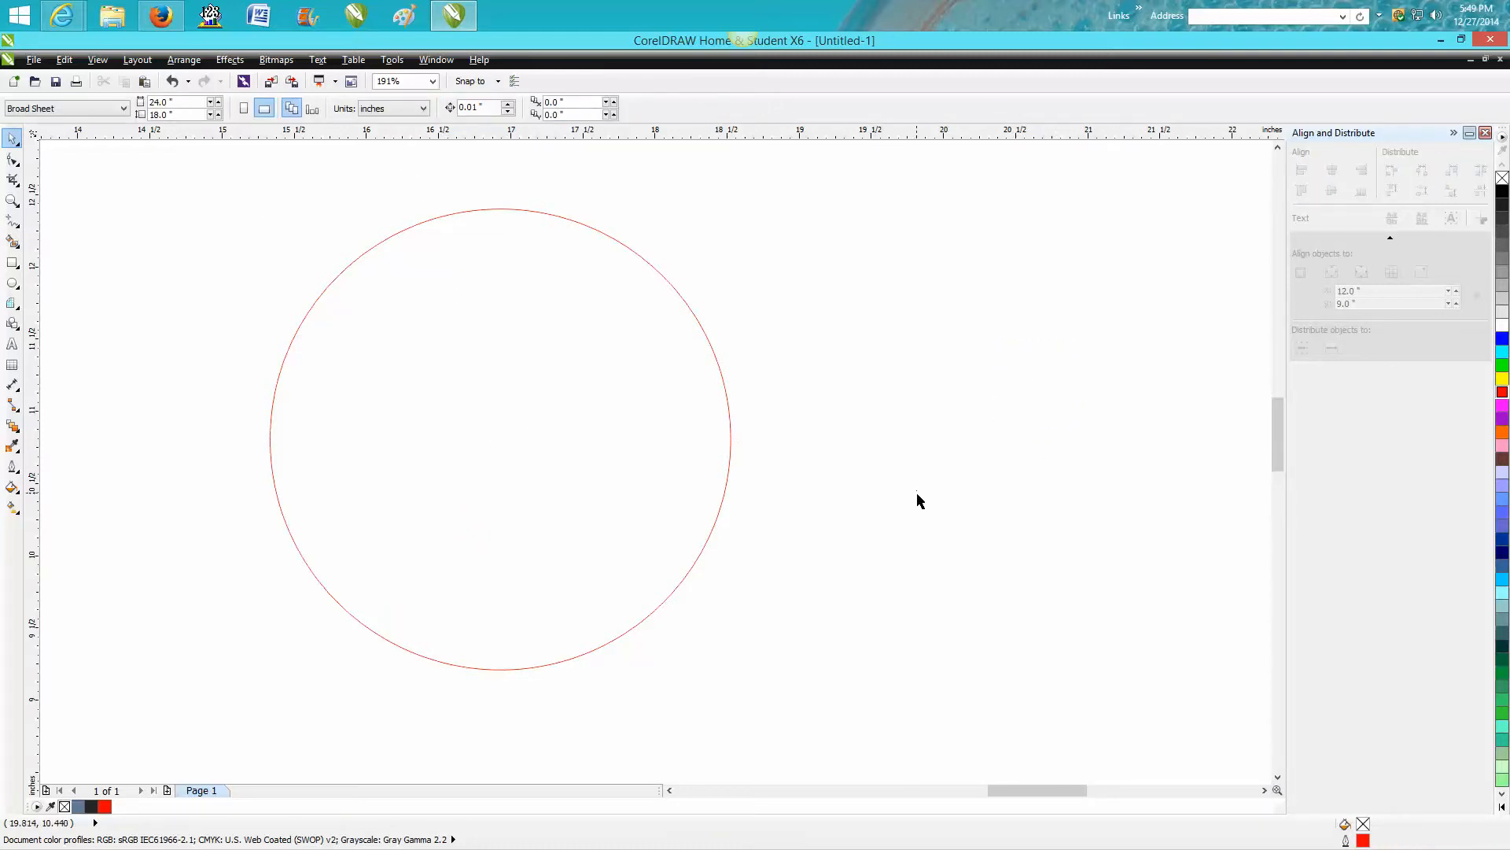